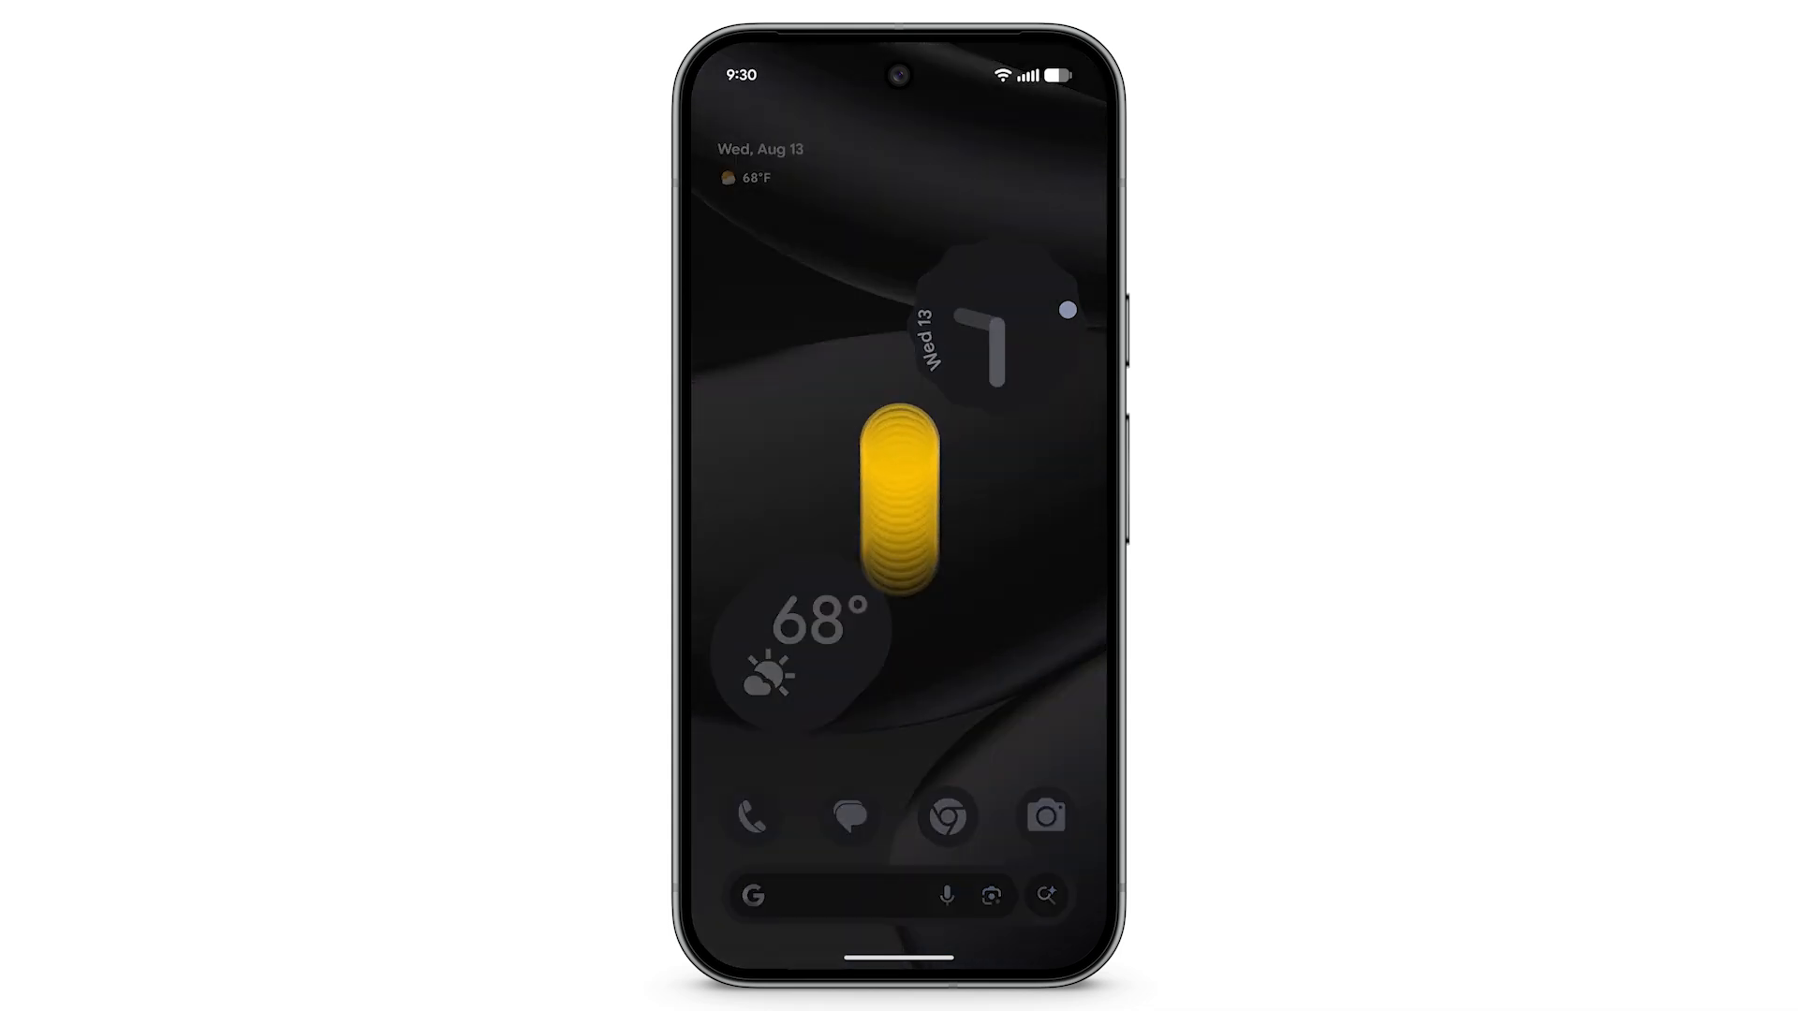
Launch Settings from the app drawer and reach the Battery usage breakdown since last full charge.
{"action": "scroll", "scroll_direction": "up", "scroll_amount": 3}
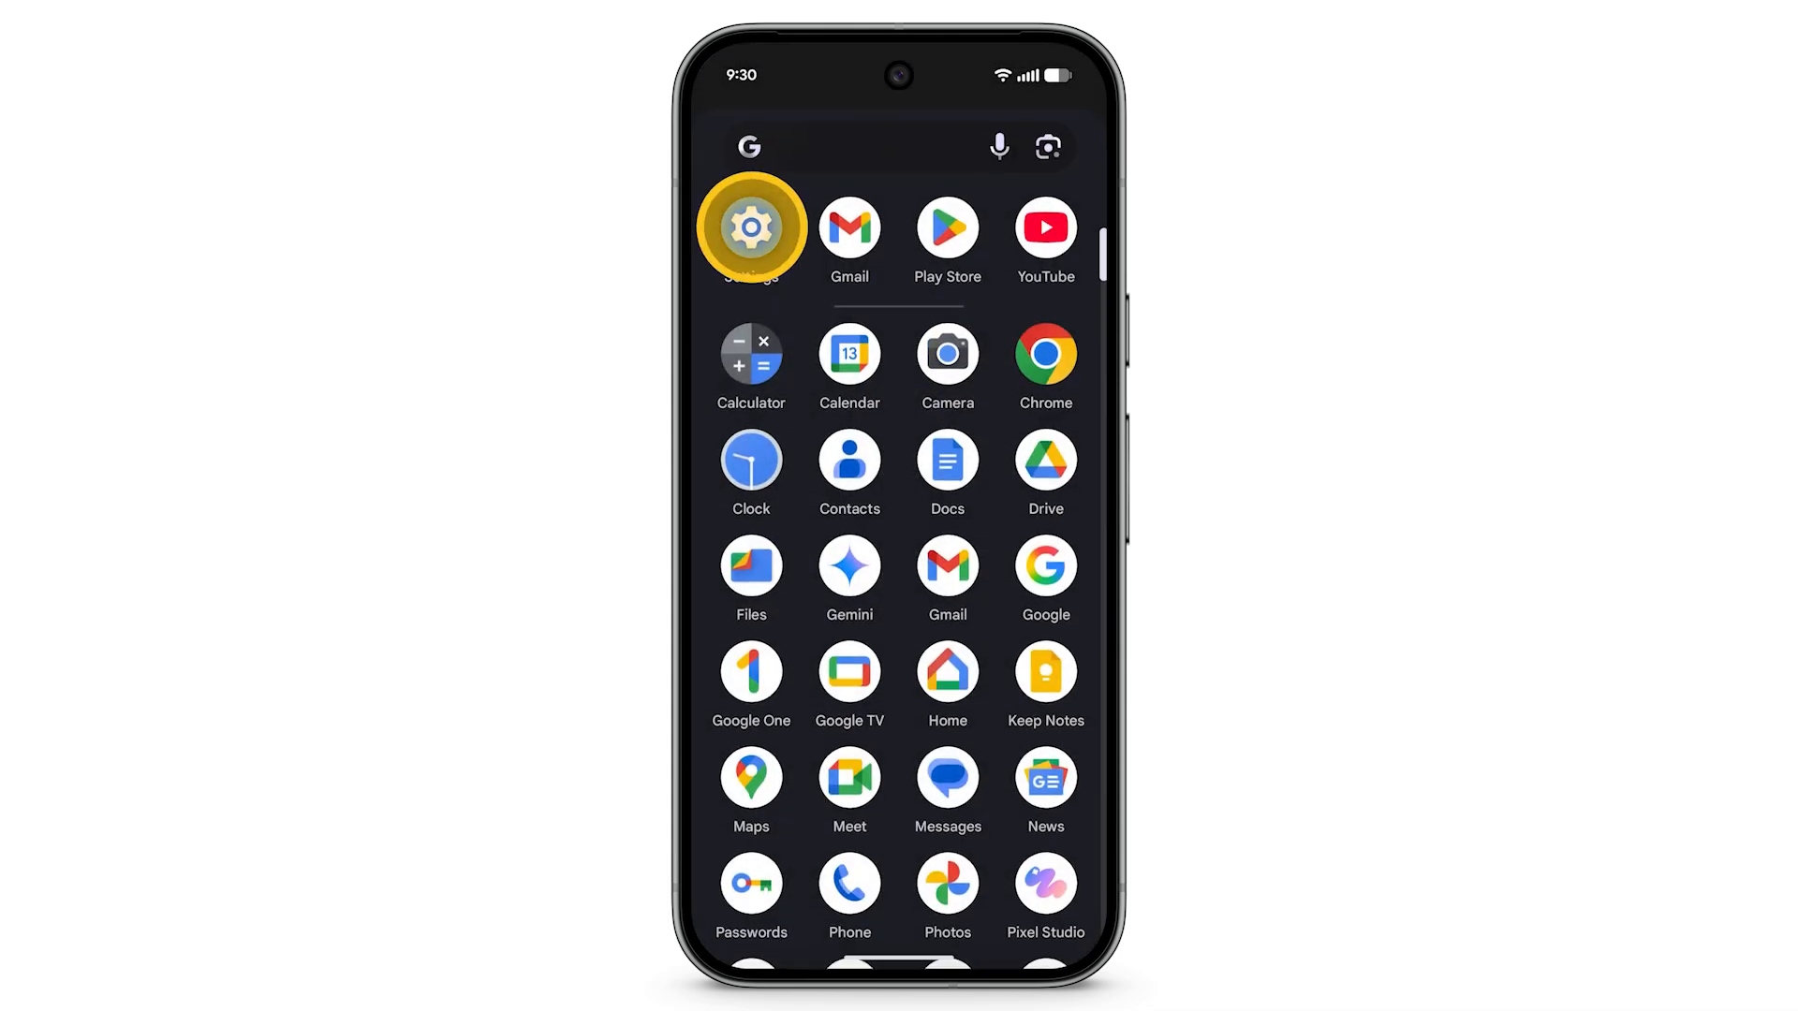
{"action": "left_click", "coordinate": [750, 225]}
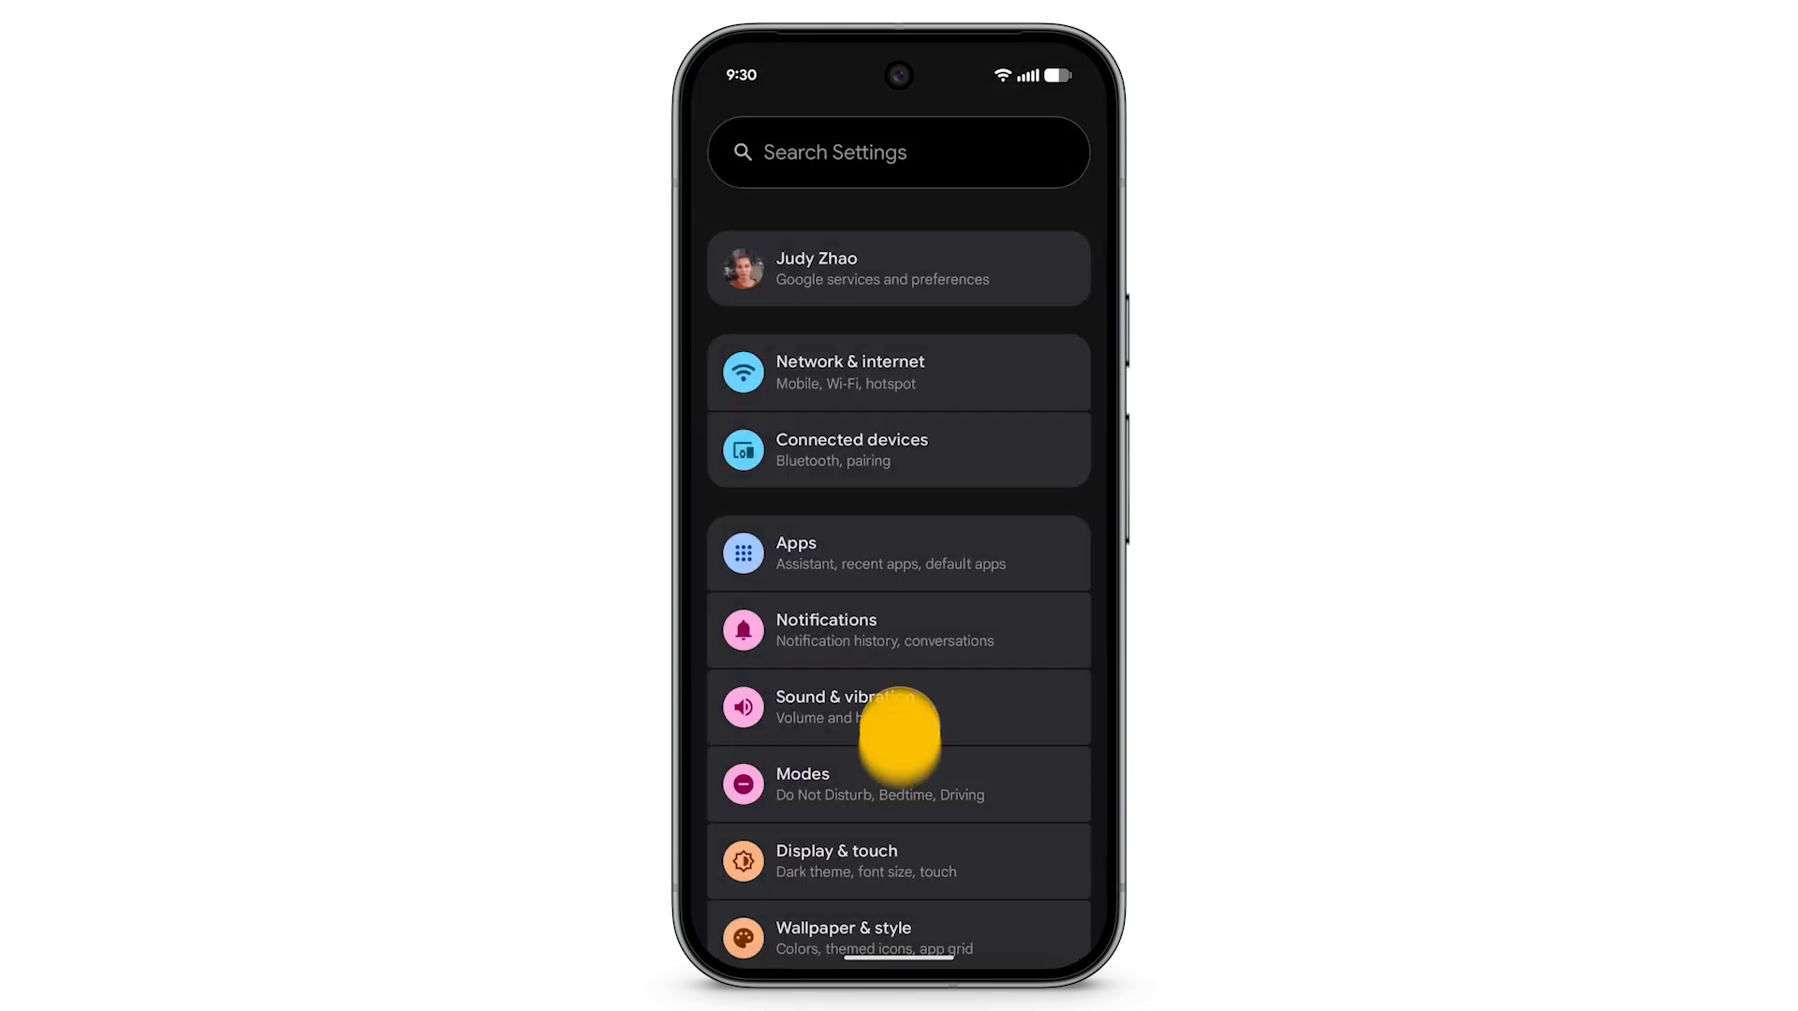
{"action": "scroll", "scroll_direction": "down", "scroll_amount": 3}
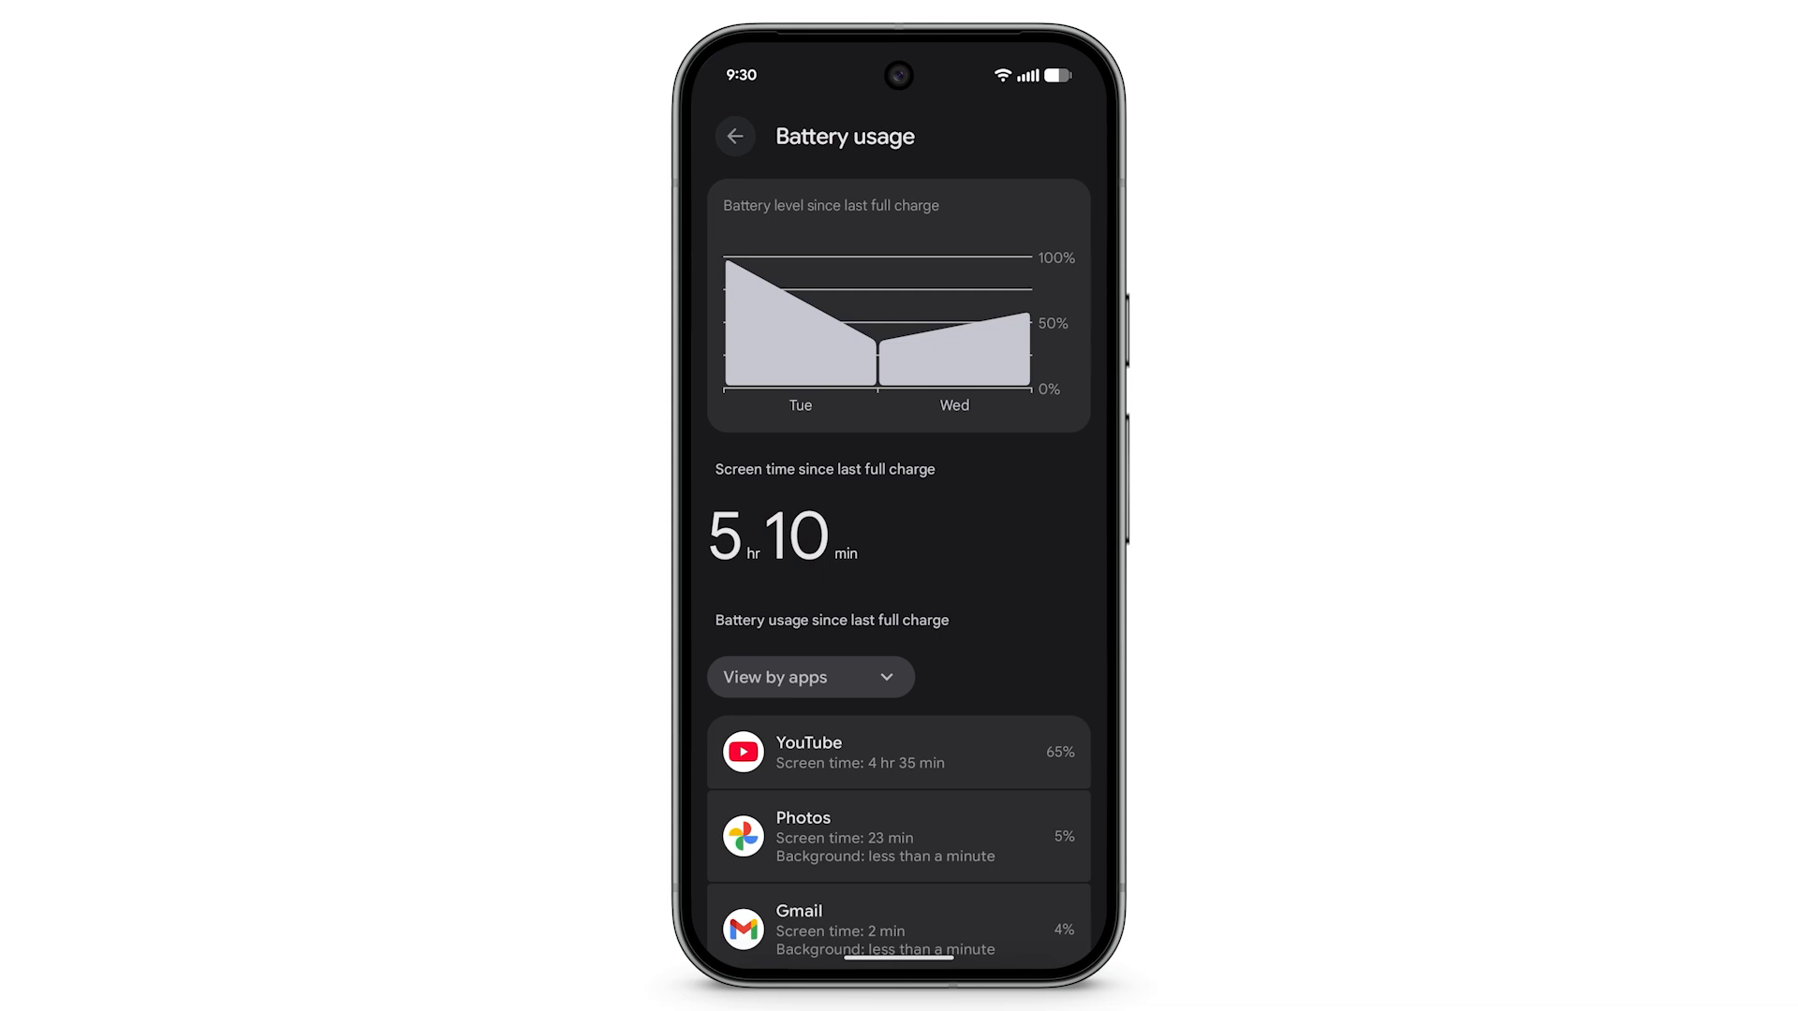
Open YouTube's battery details and switch Allow background usage off, then back on.
{"action": "scroll", "scroll_direction": "down", "scroll_amount": 3}
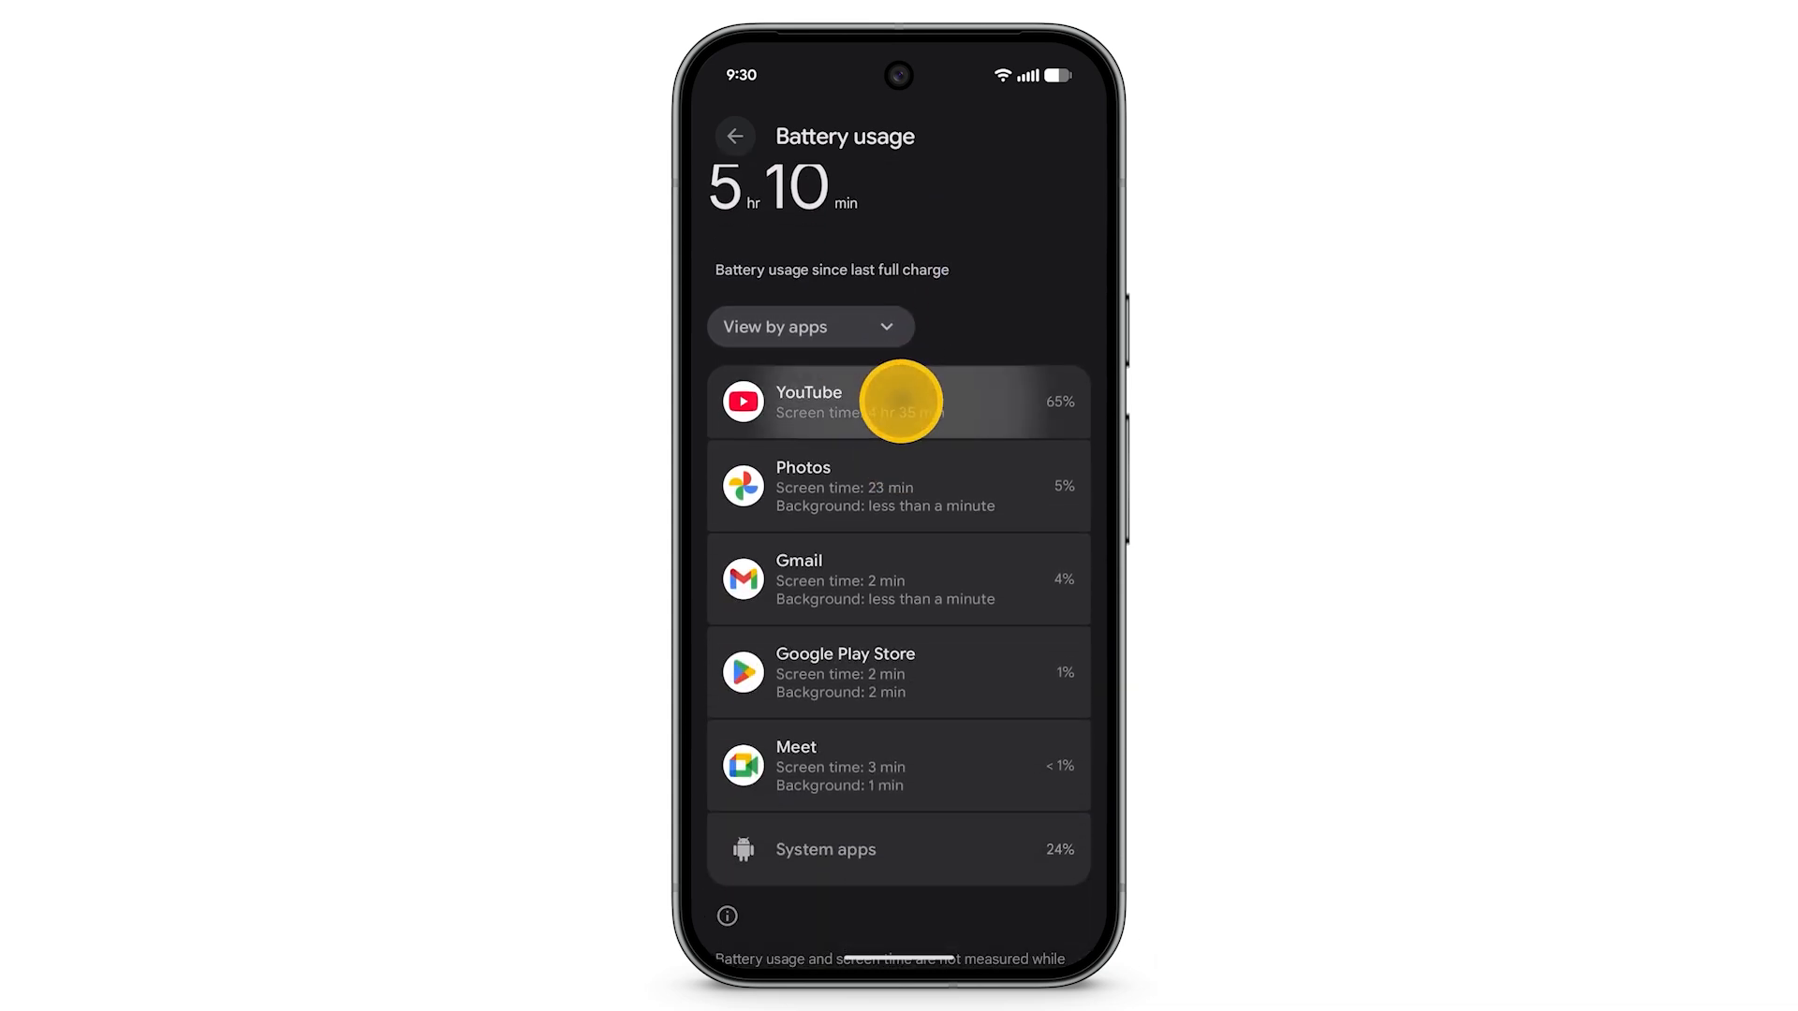
{"action": "left_click", "coordinate": [894, 402]}
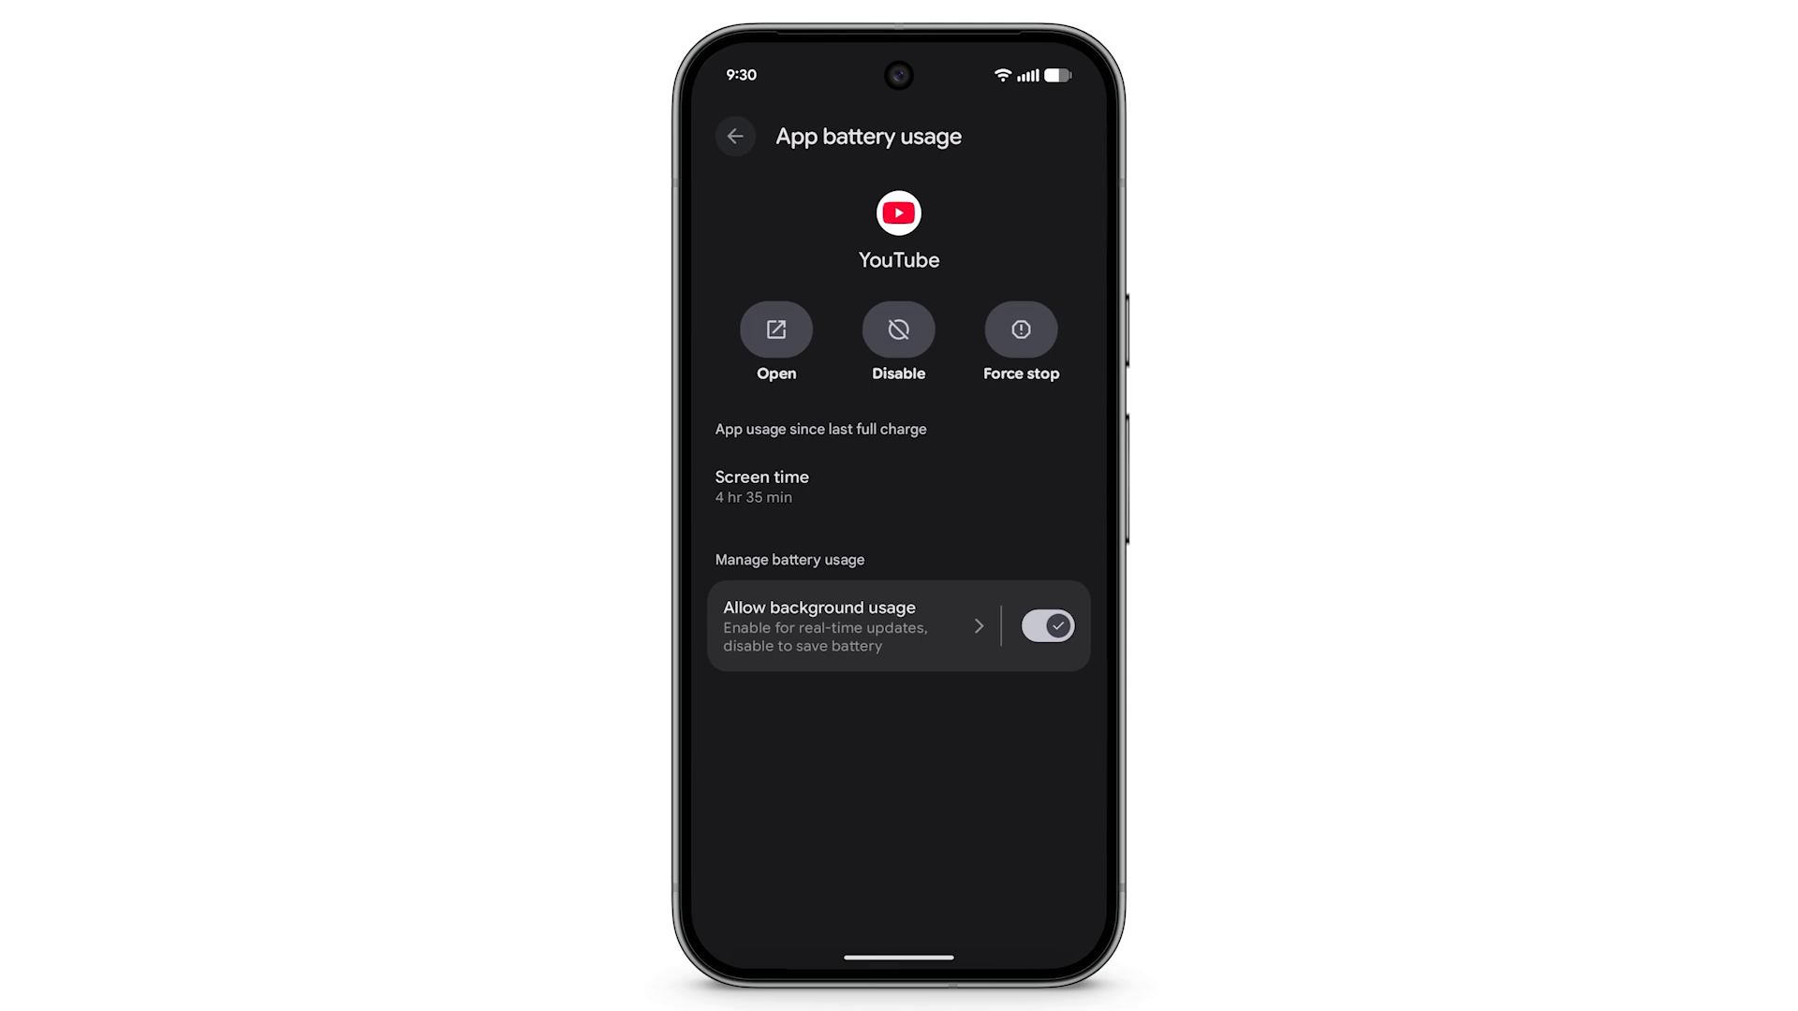
{"action": "left_click", "coordinate": [1045, 627]}
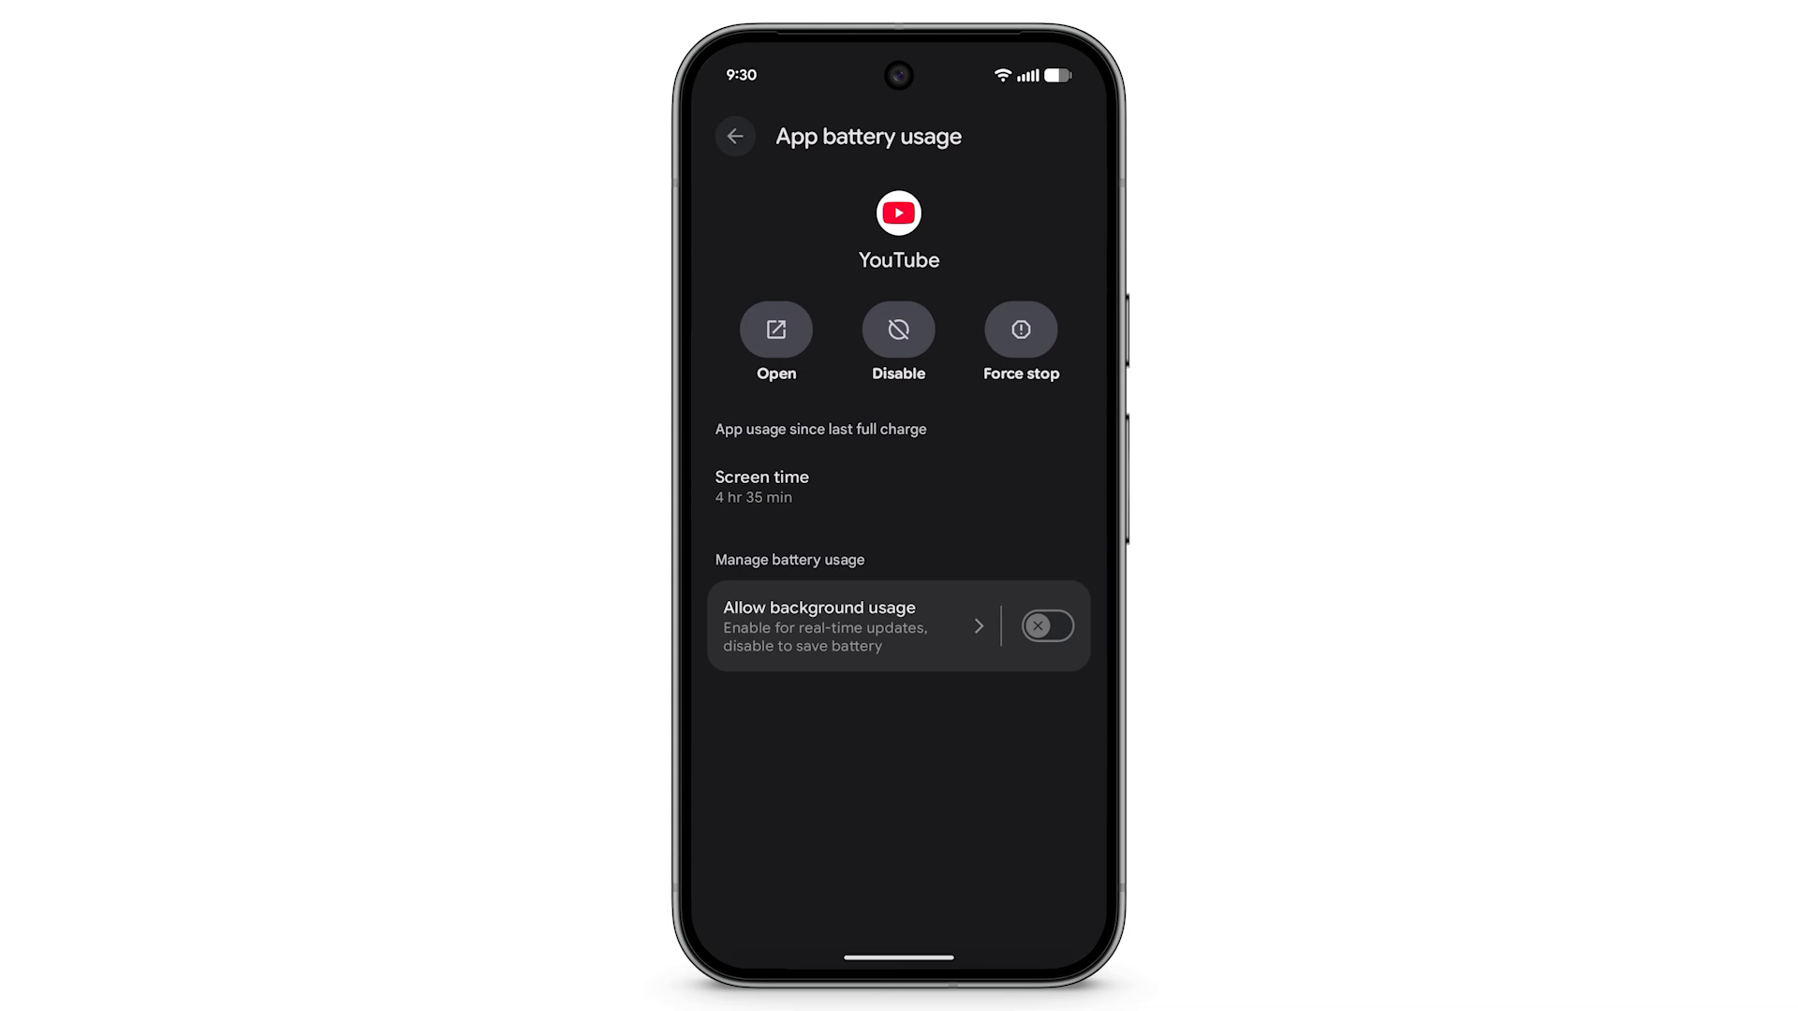
{"action": "left_click", "coordinate": [1045, 624]}
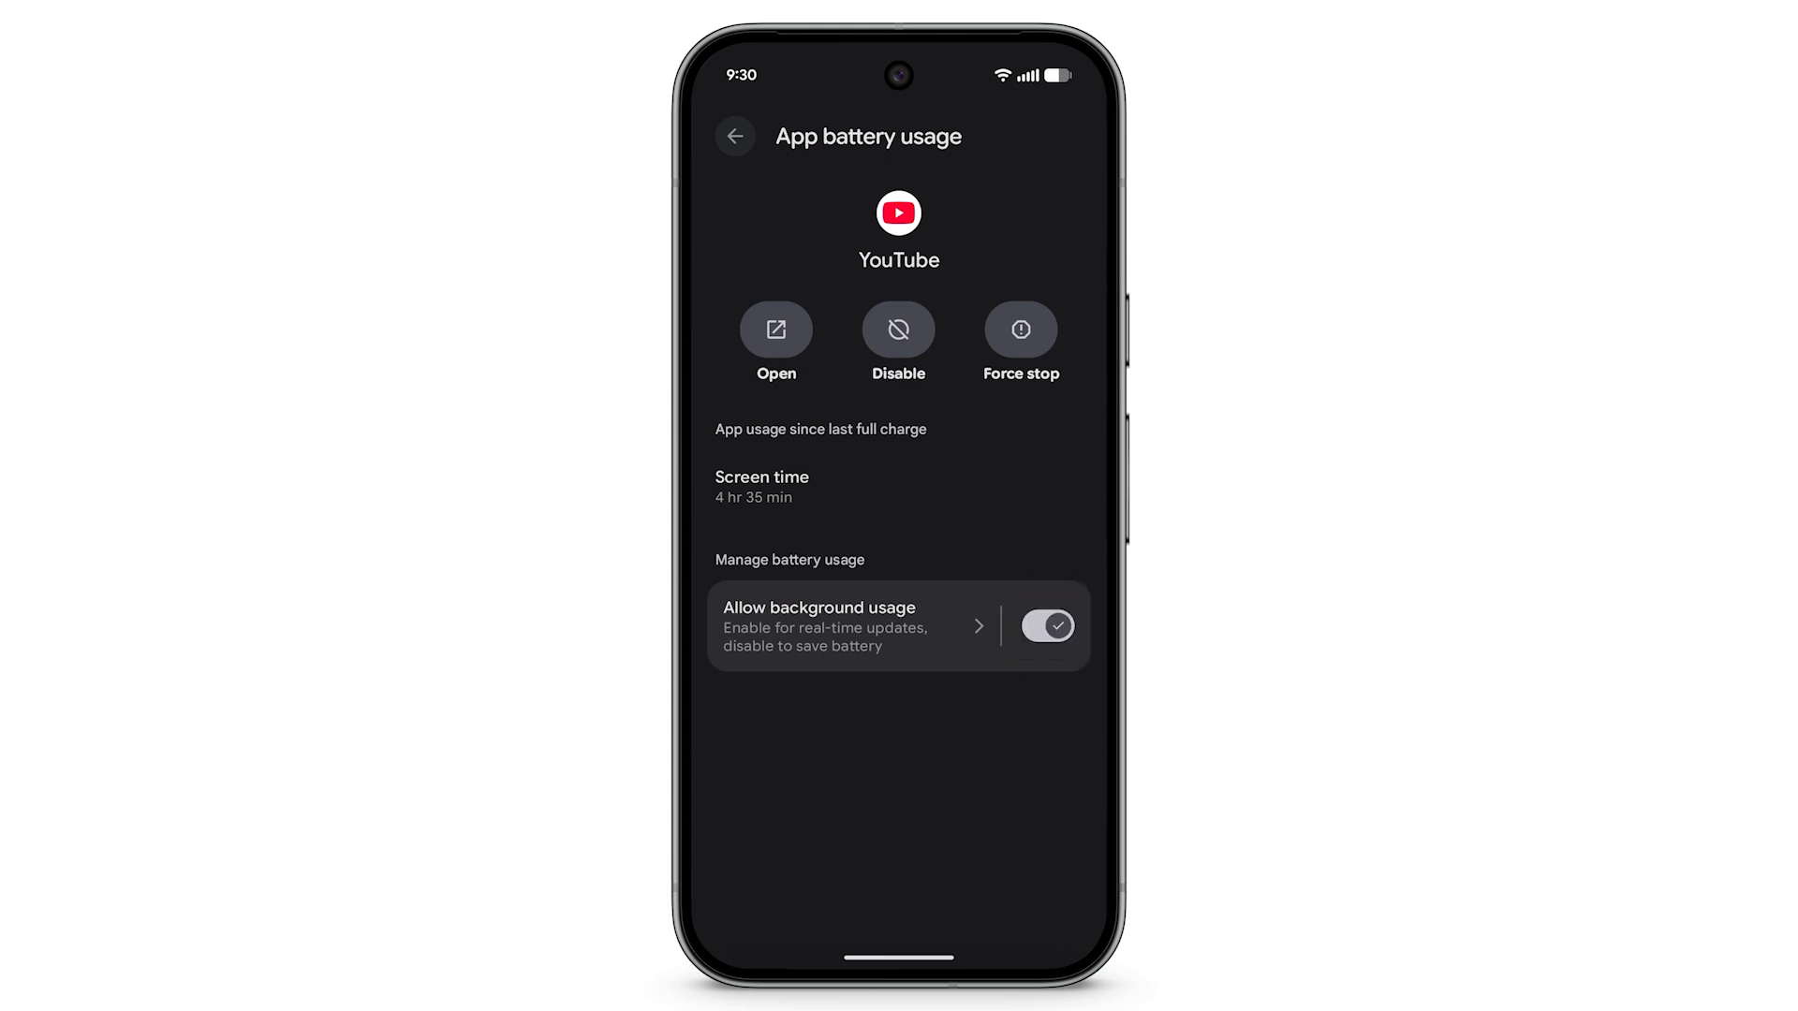
{"action": "left_click", "coordinate": [883, 637]}
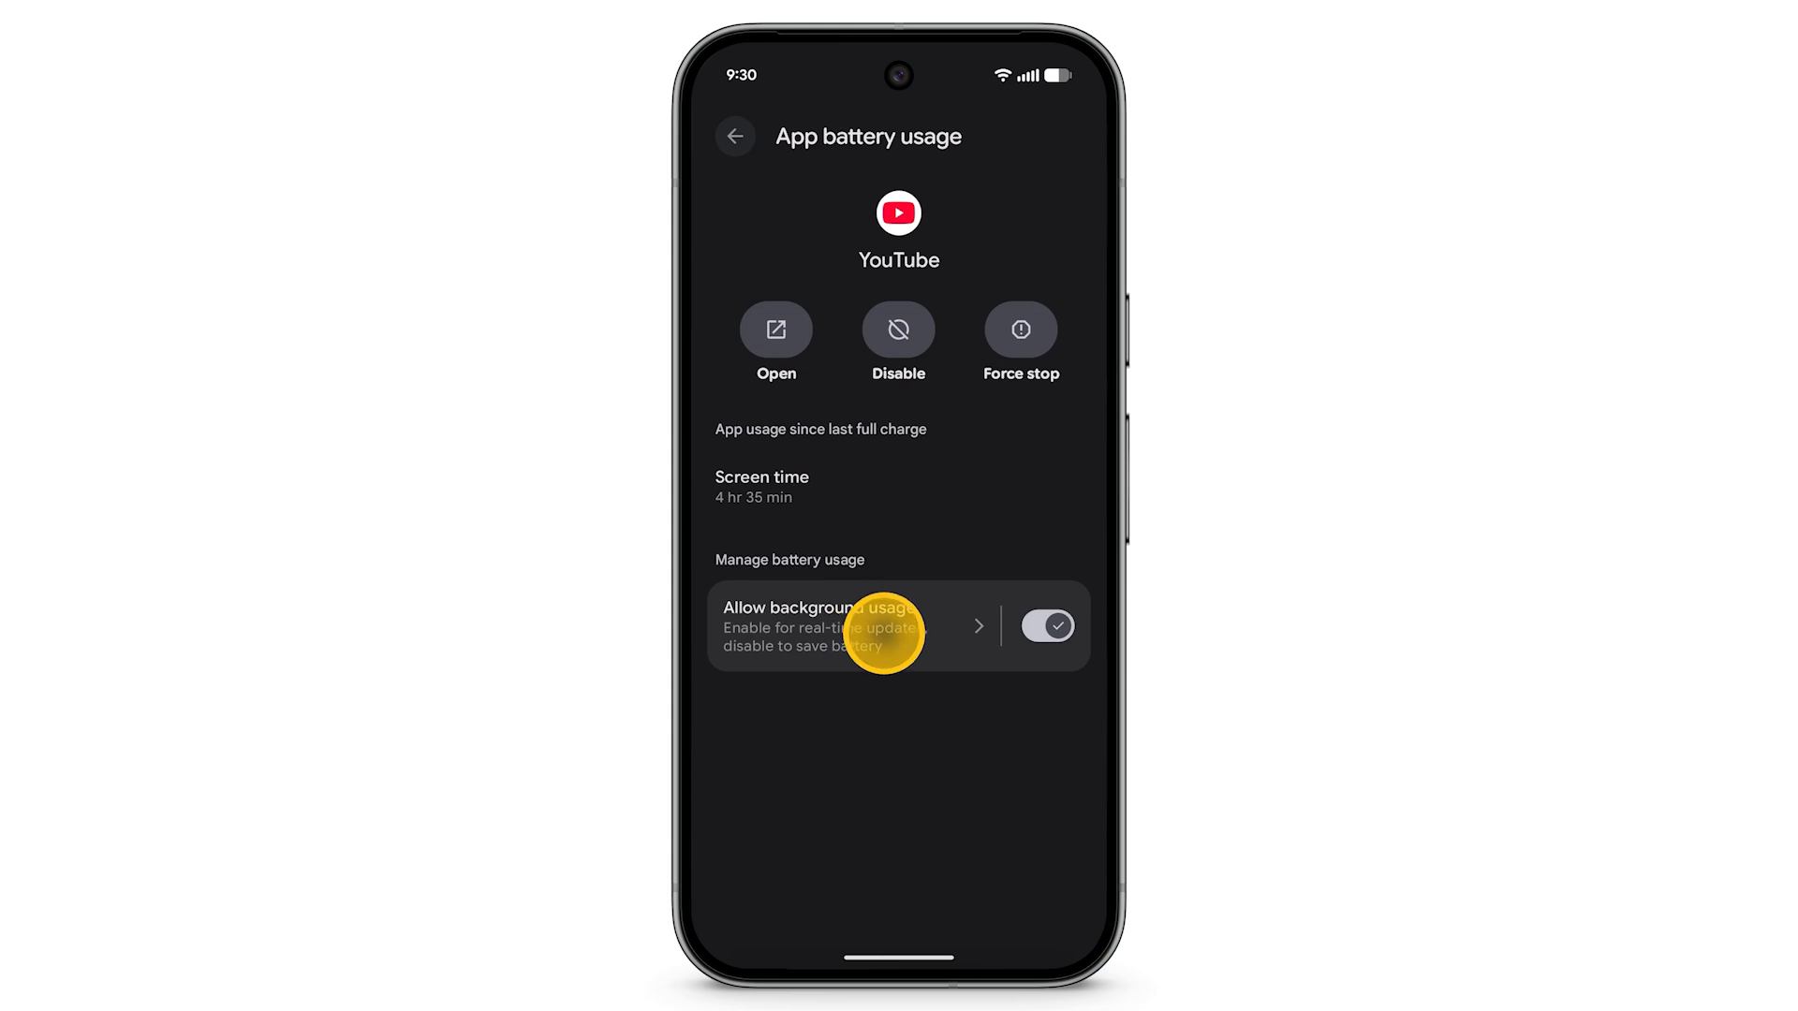
Set YouTube's background usage to Unrestricted and go back to the main Battery page.
{"action": "left_click", "coordinate": [837, 627]}
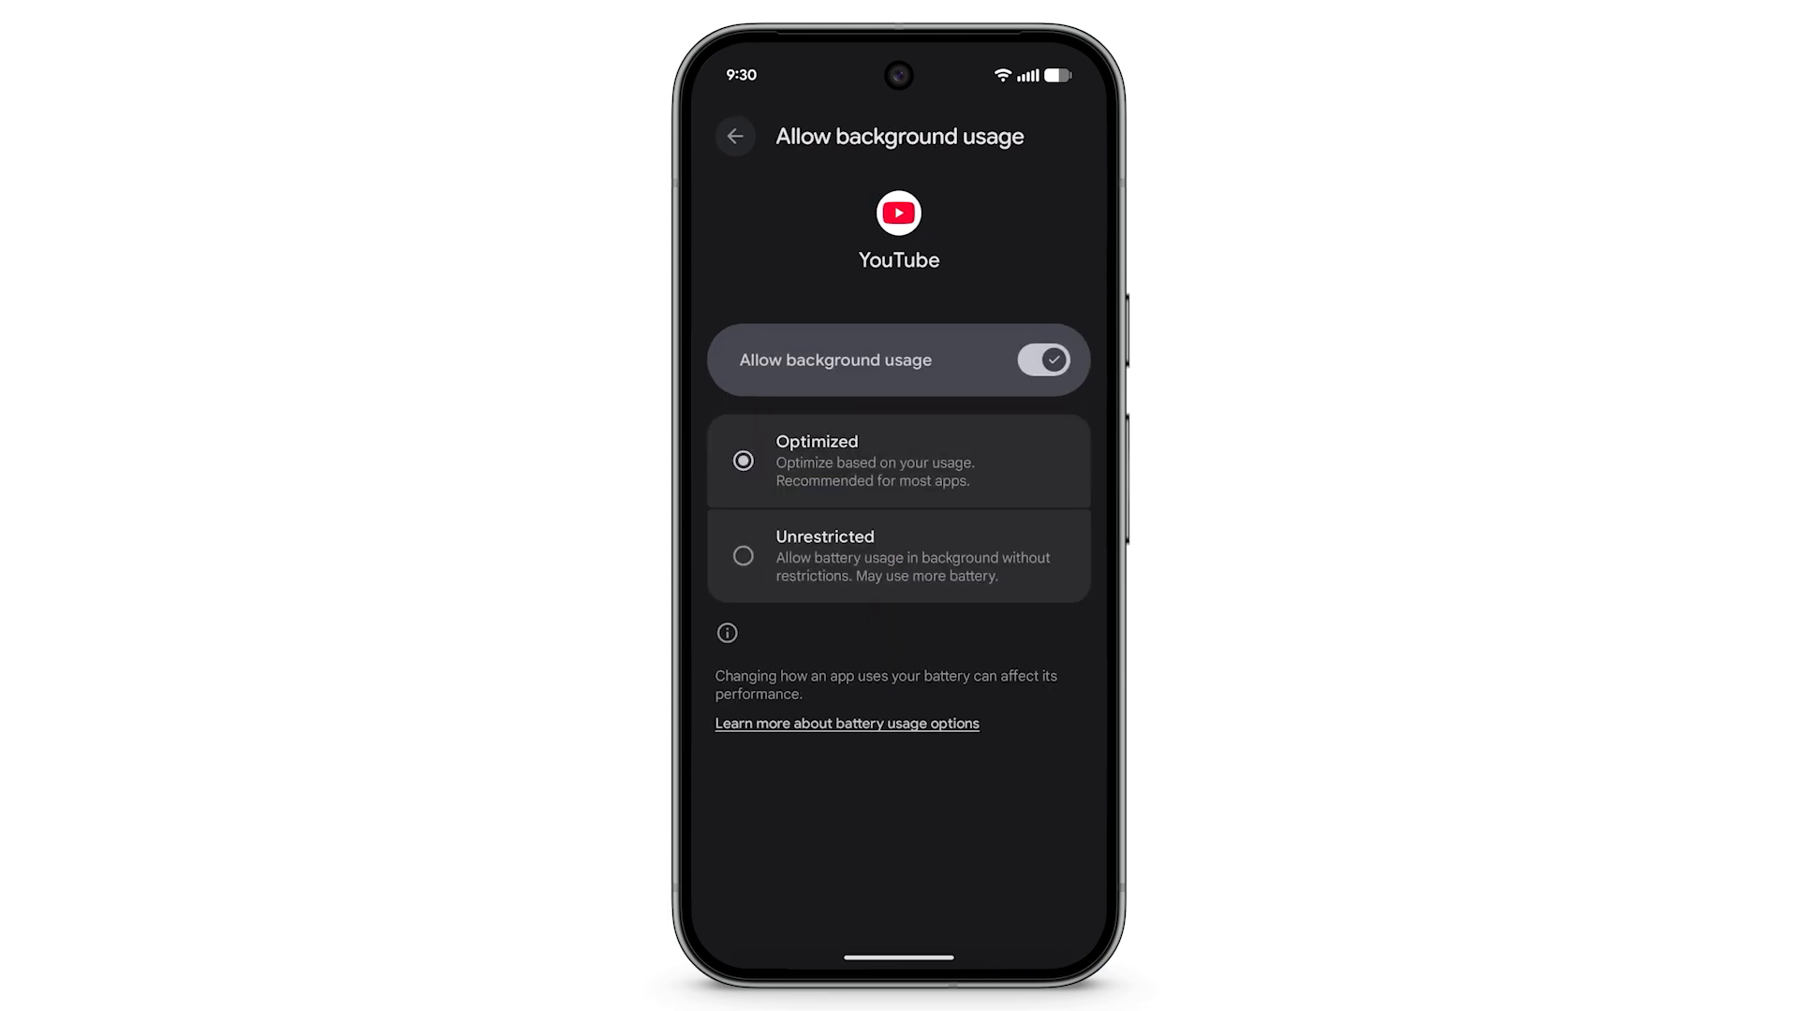
{"action": "left_click", "coordinate": [742, 556]}
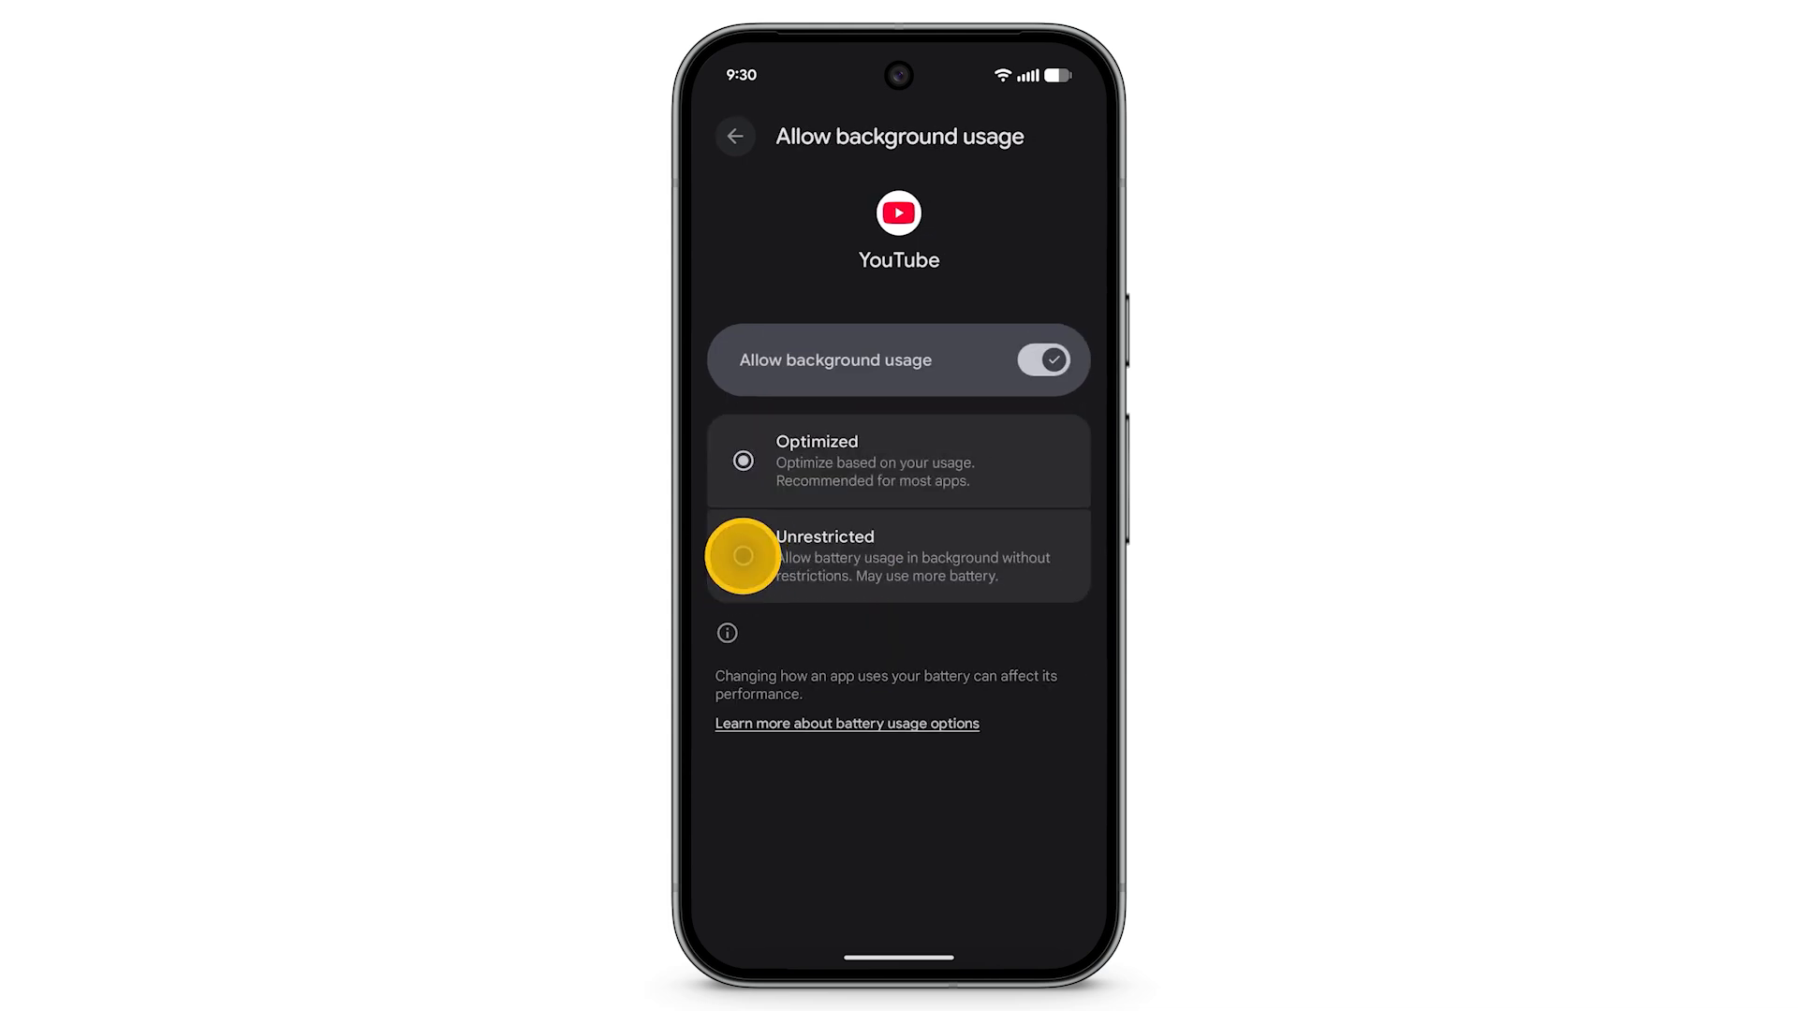
{"action": "left_click", "coordinate": [734, 136]}
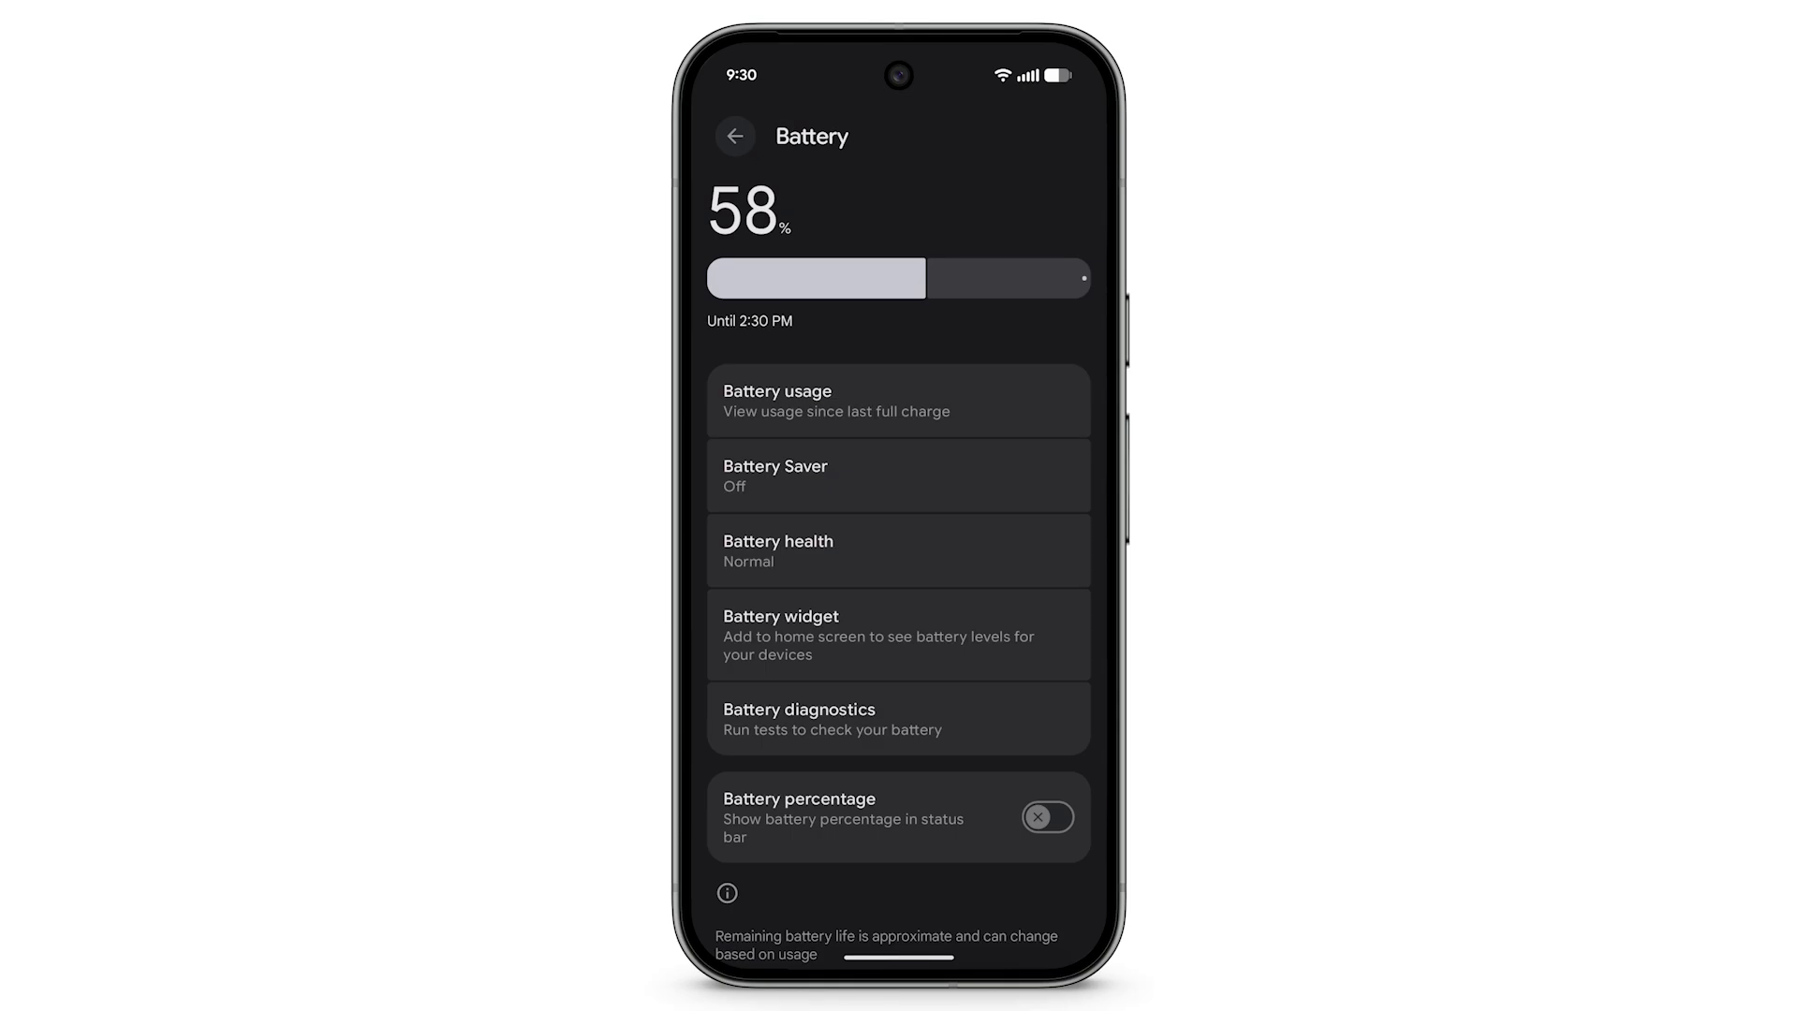
Under Battery health, enable Use charging optimization with Adaptive Charging selected.
{"action": "left_click", "coordinate": [897, 551]}
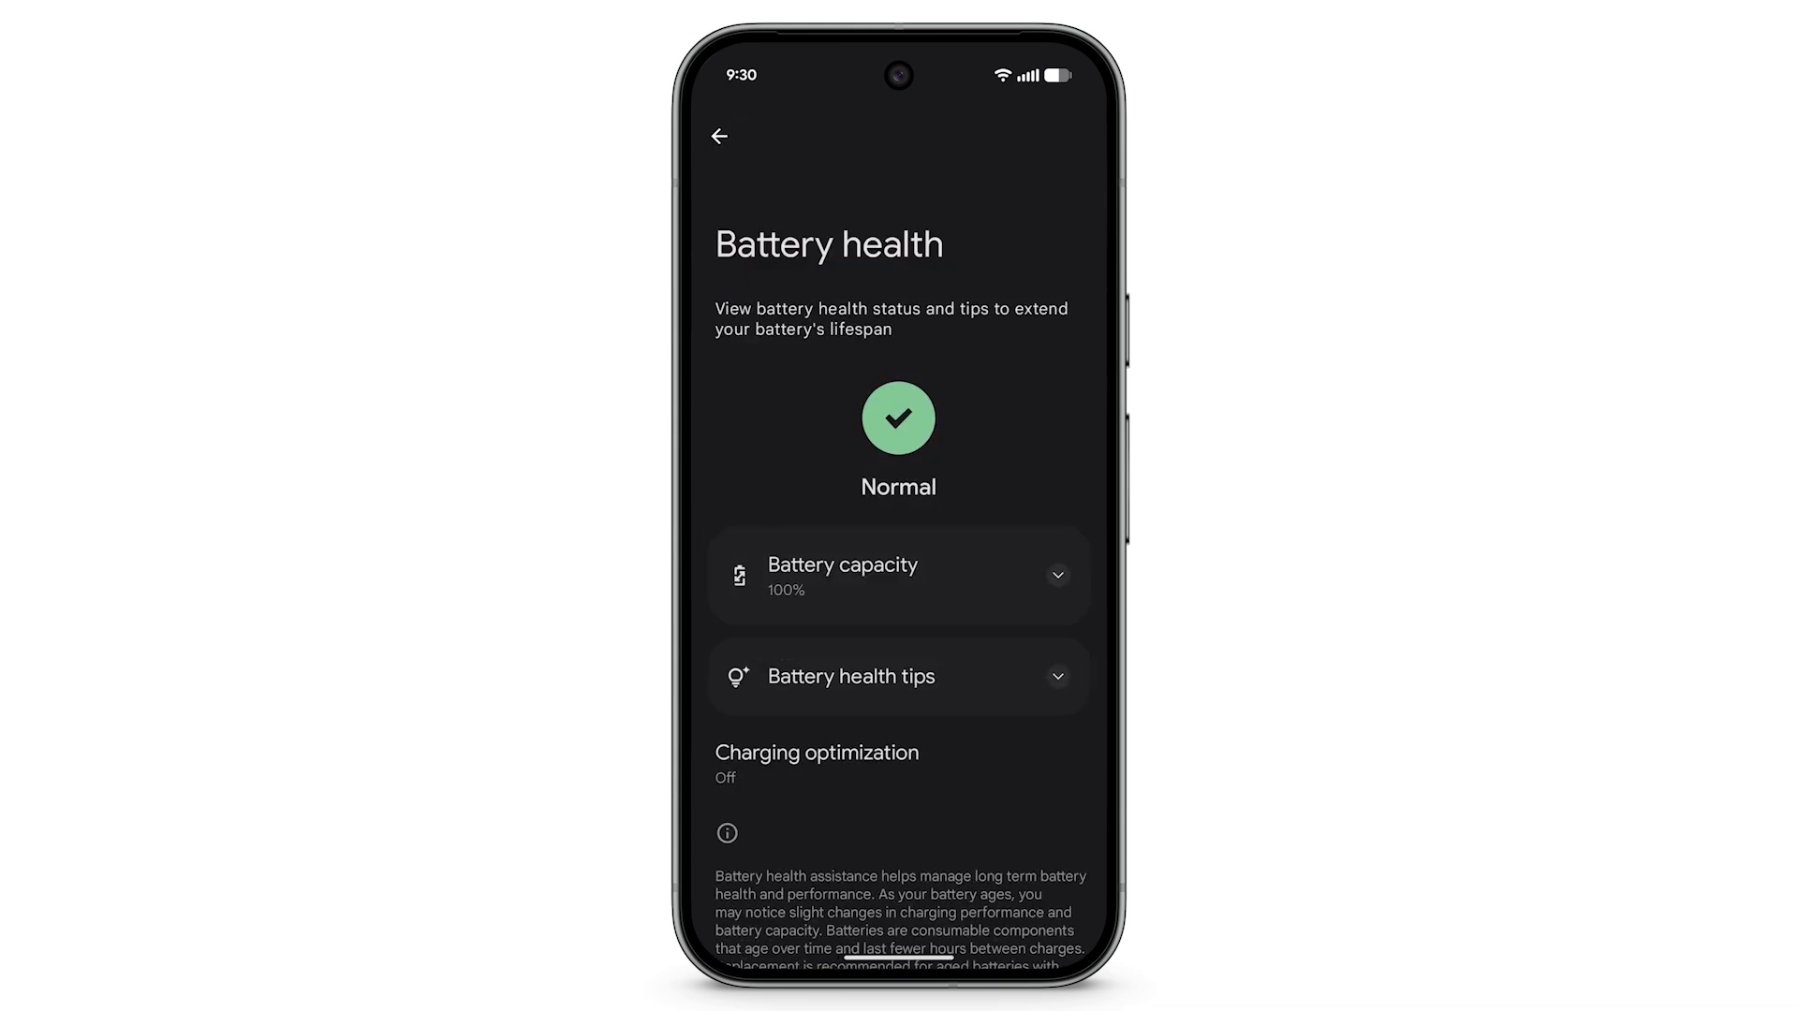
{"action": "left_click", "coordinate": [817, 762]}
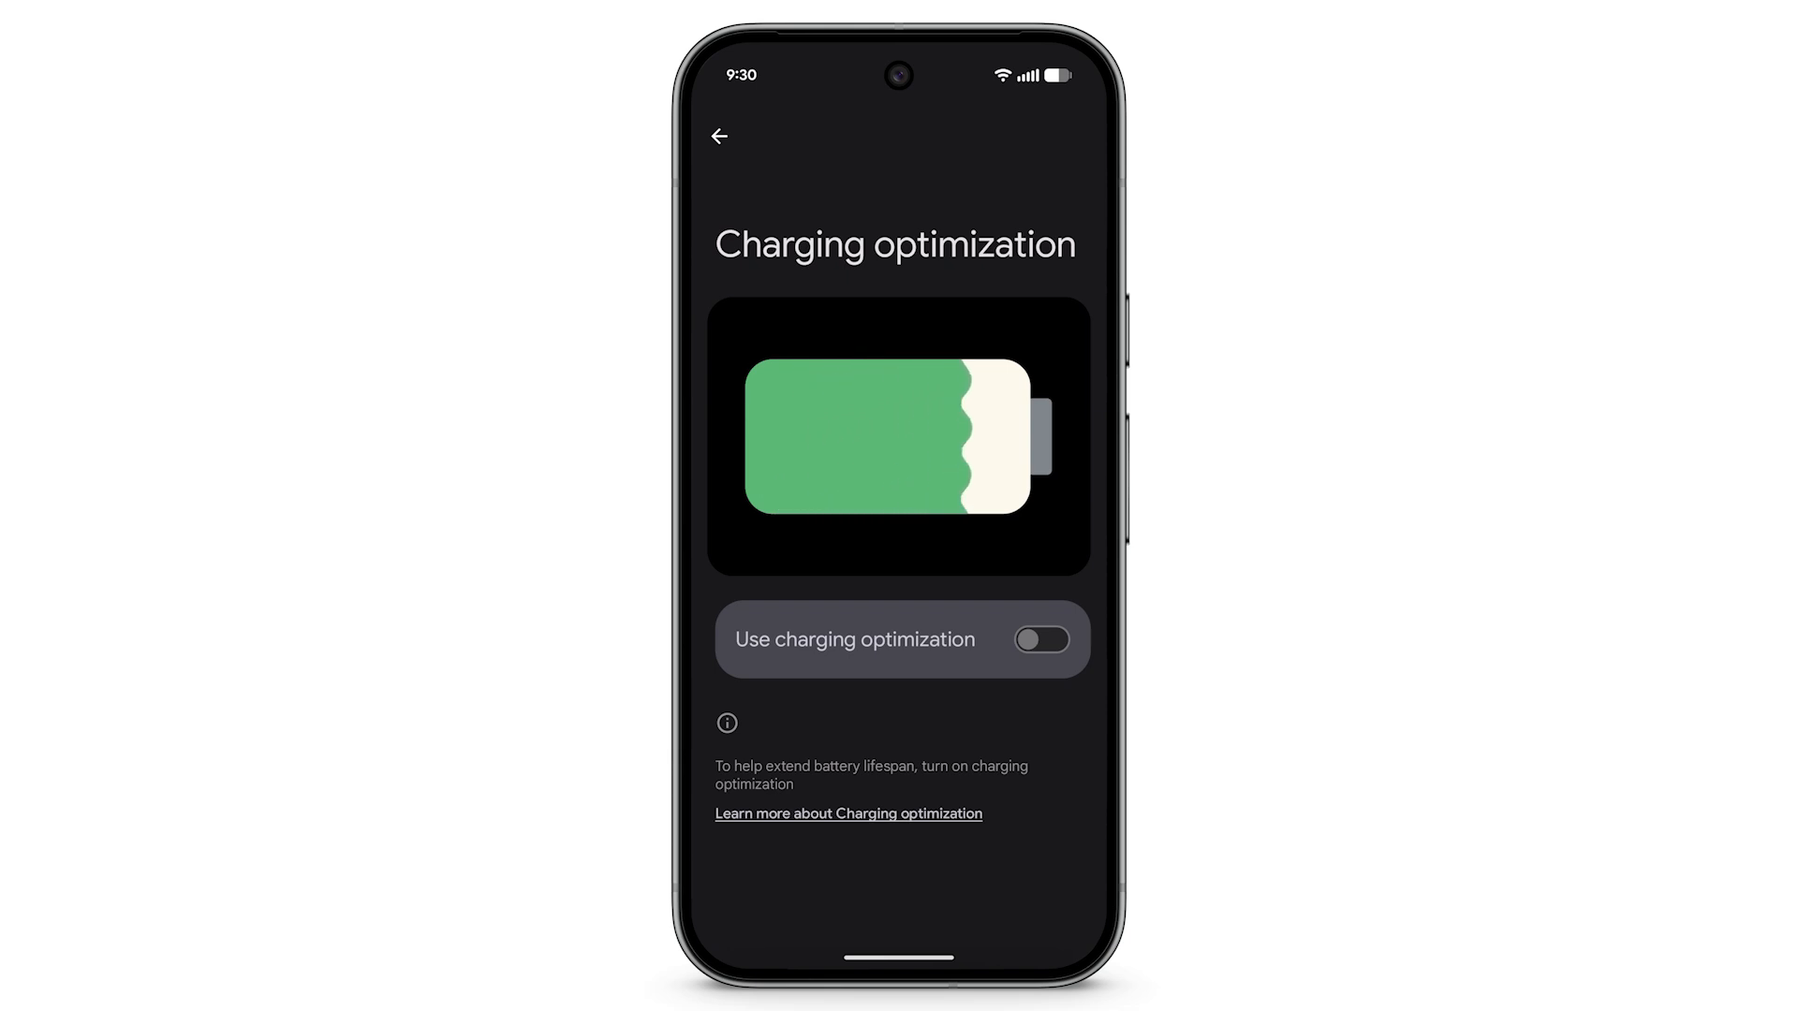
{"action": "left_click", "coordinate": [1039, 639]}
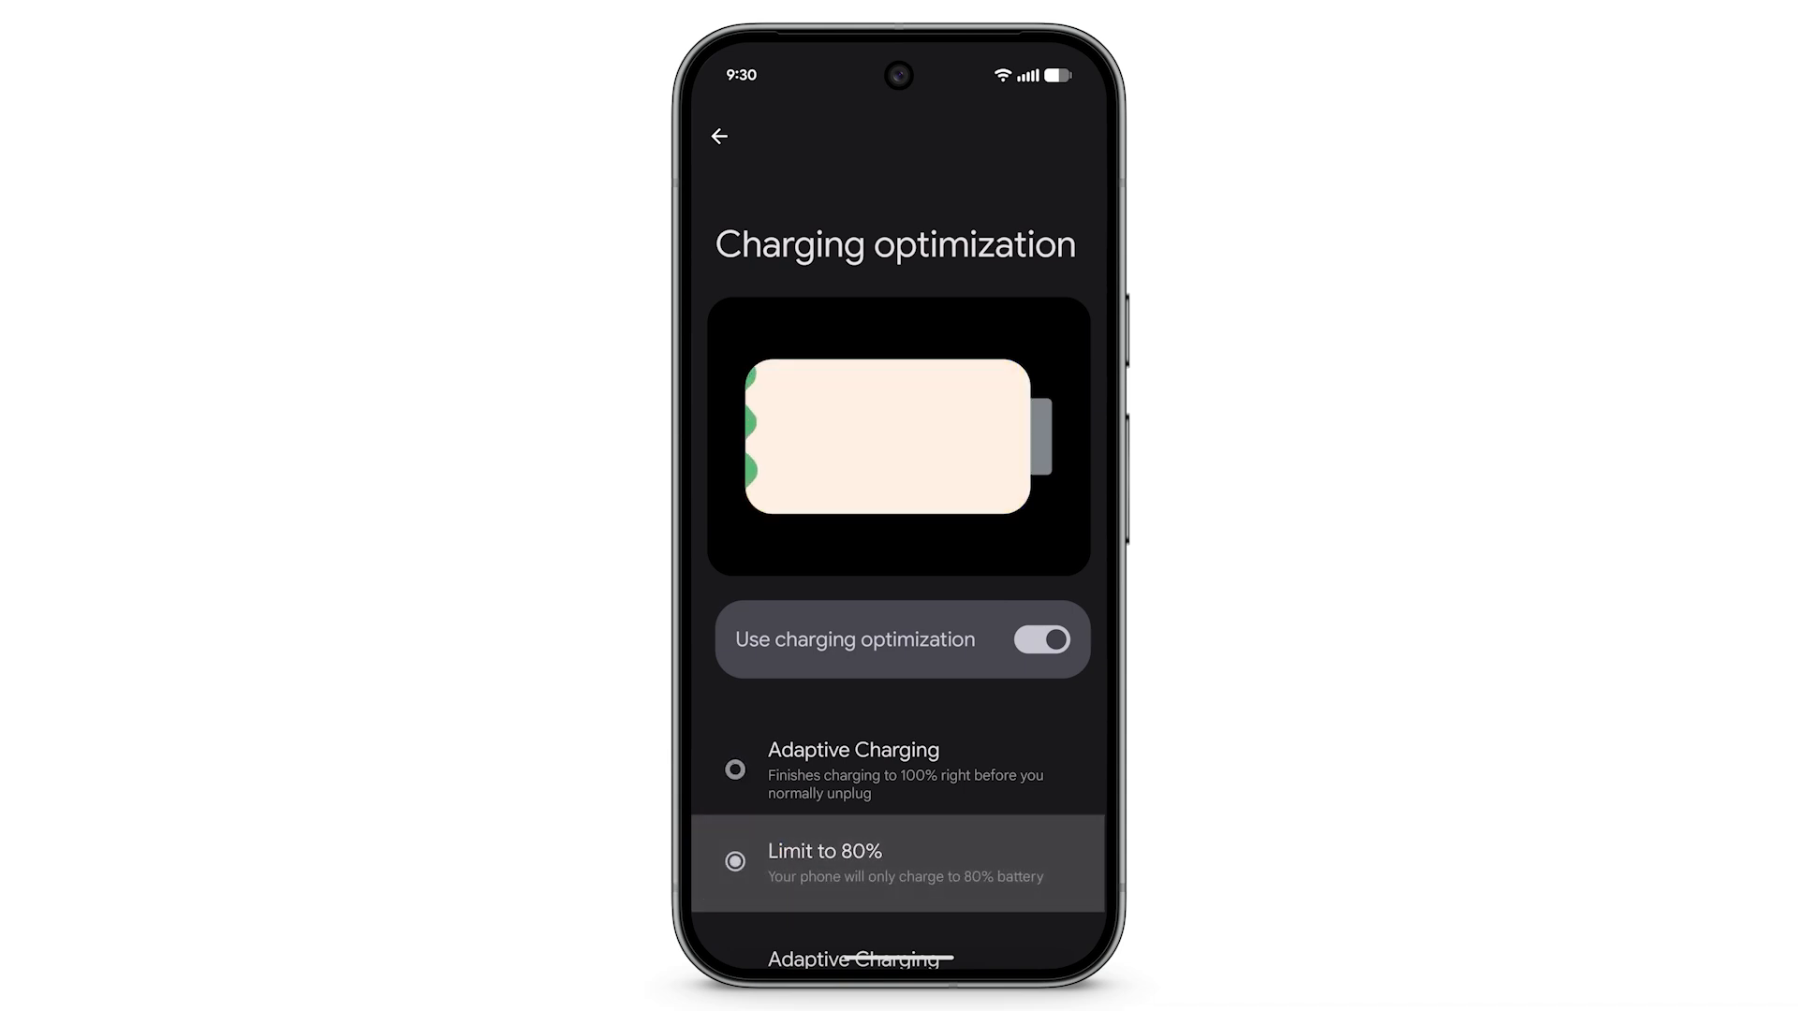
{"action": "left_click", "coordinate": [735, 862]}
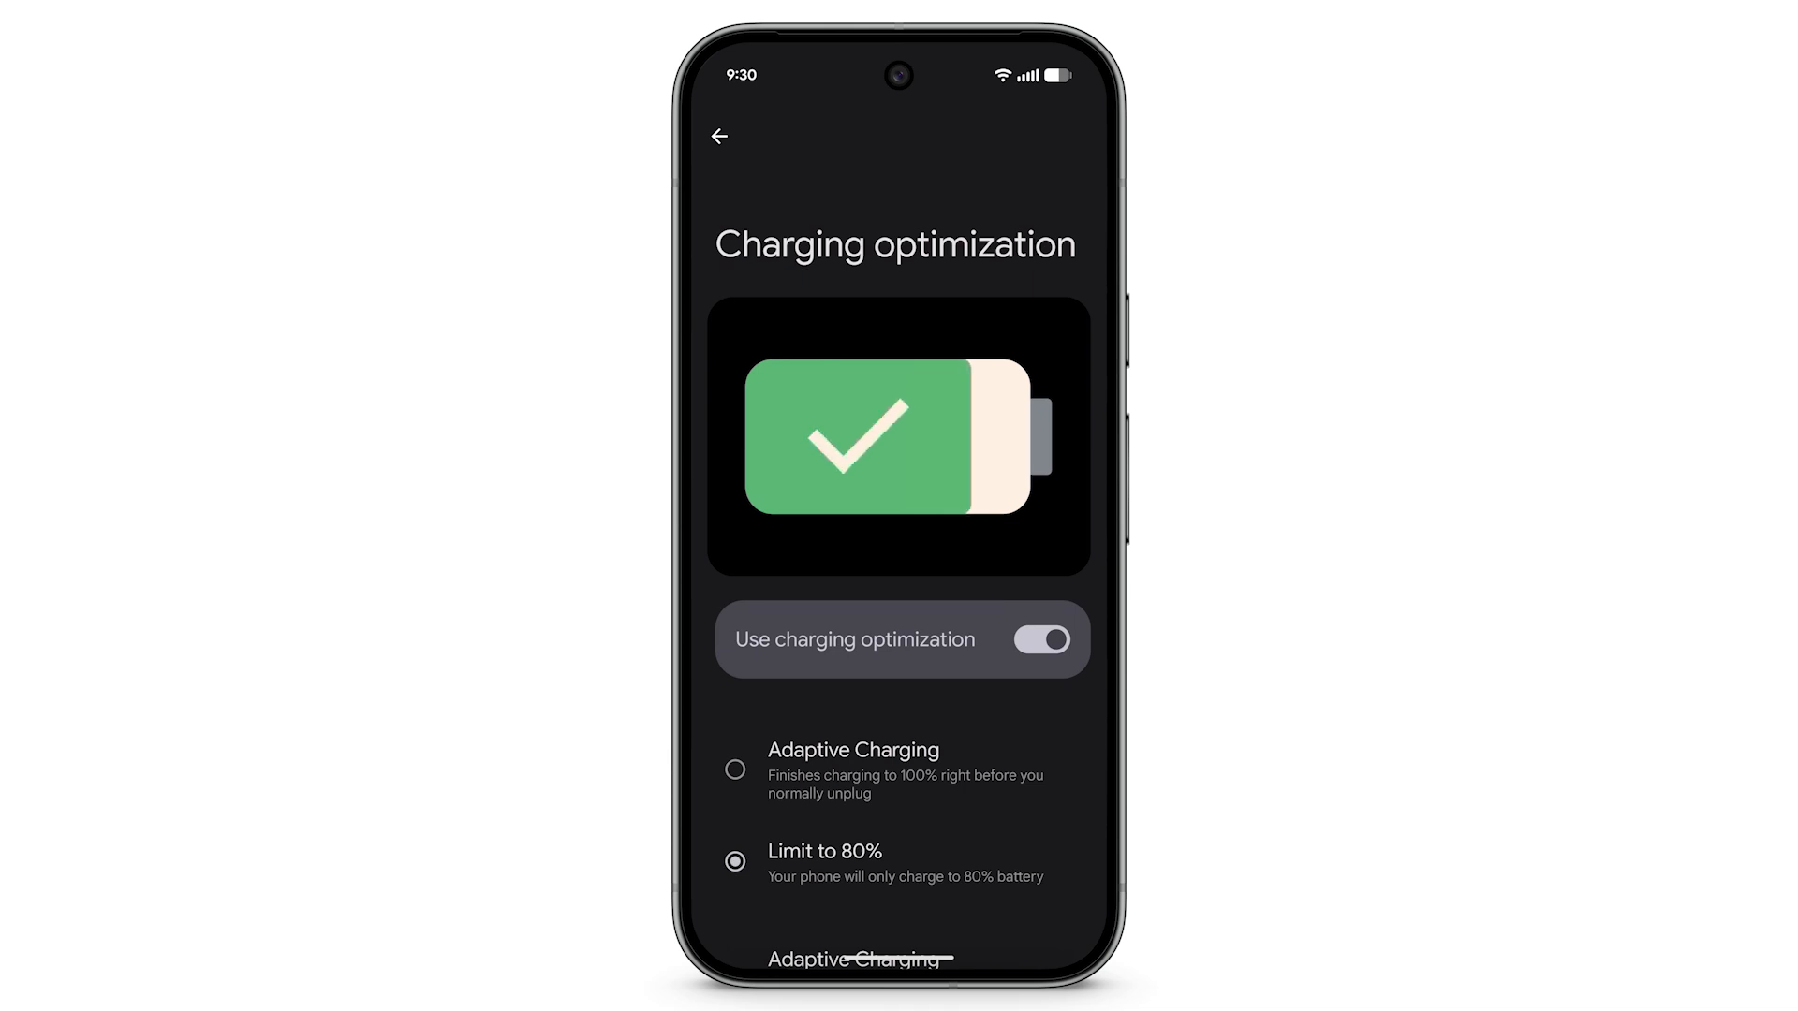
{"action": "left_click", "coordinate": [895, 771]}
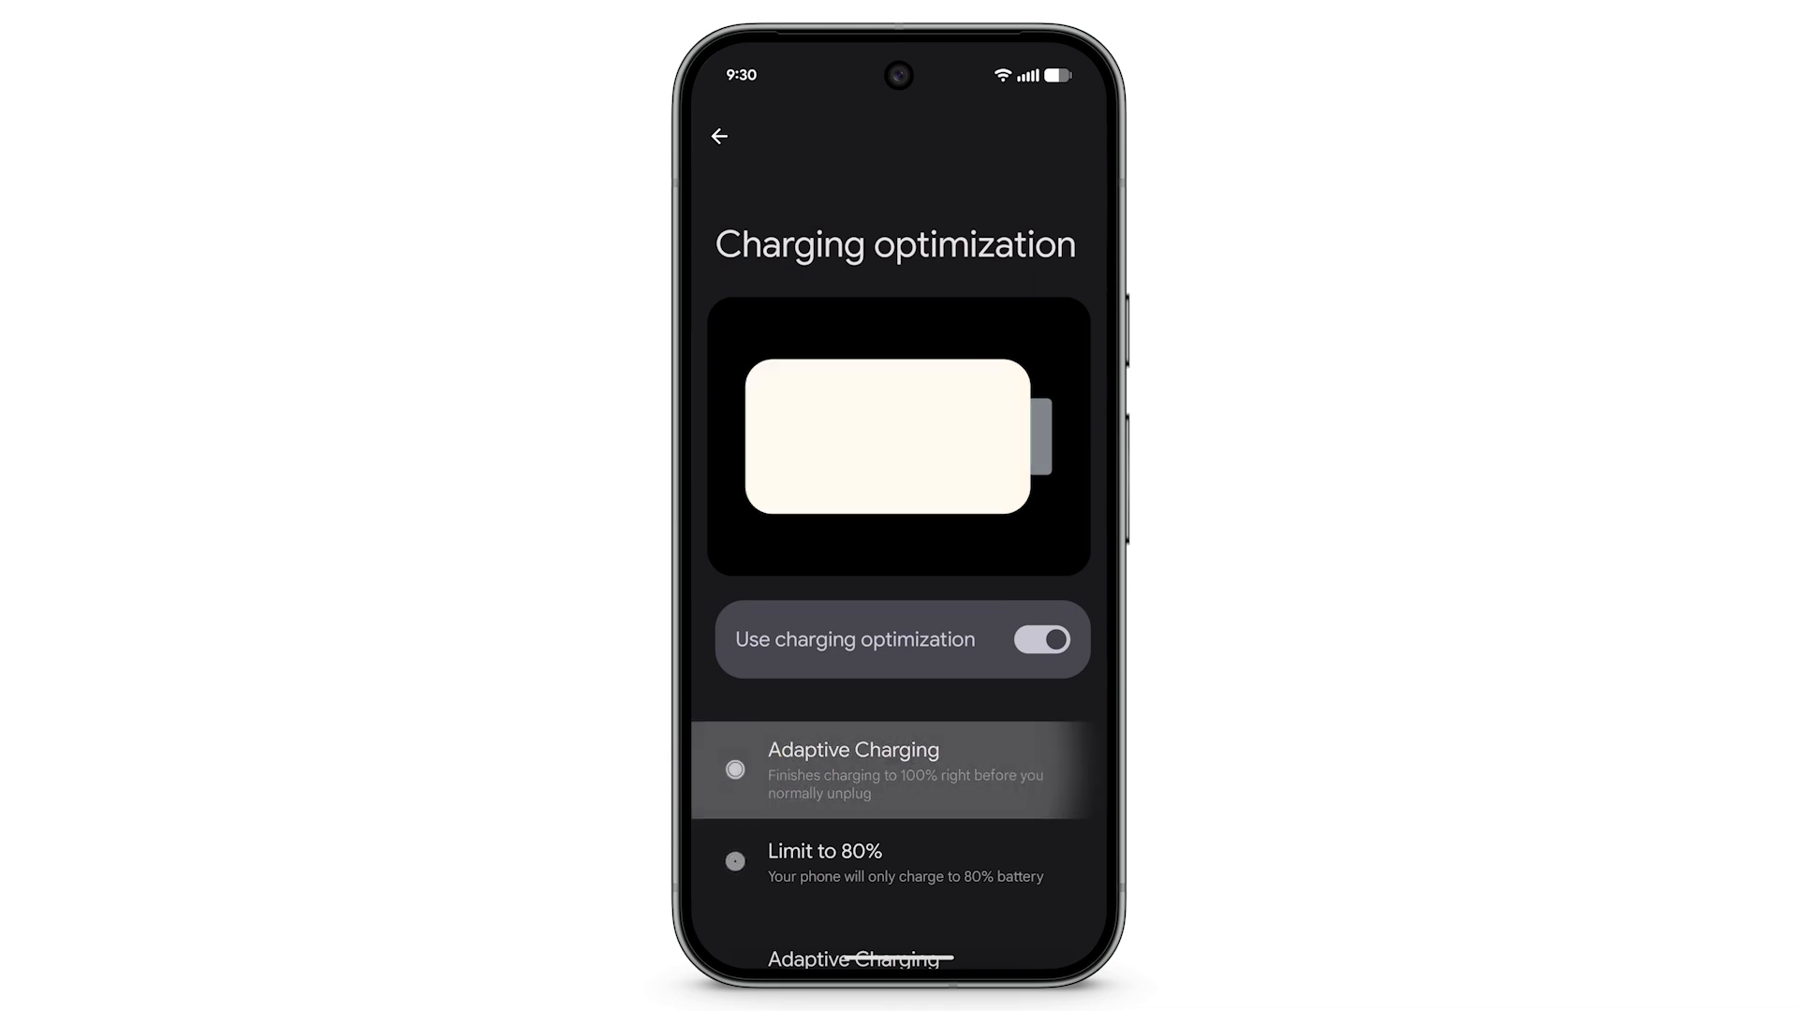
{"action": "left_click", "coordinate": [719, 137]}
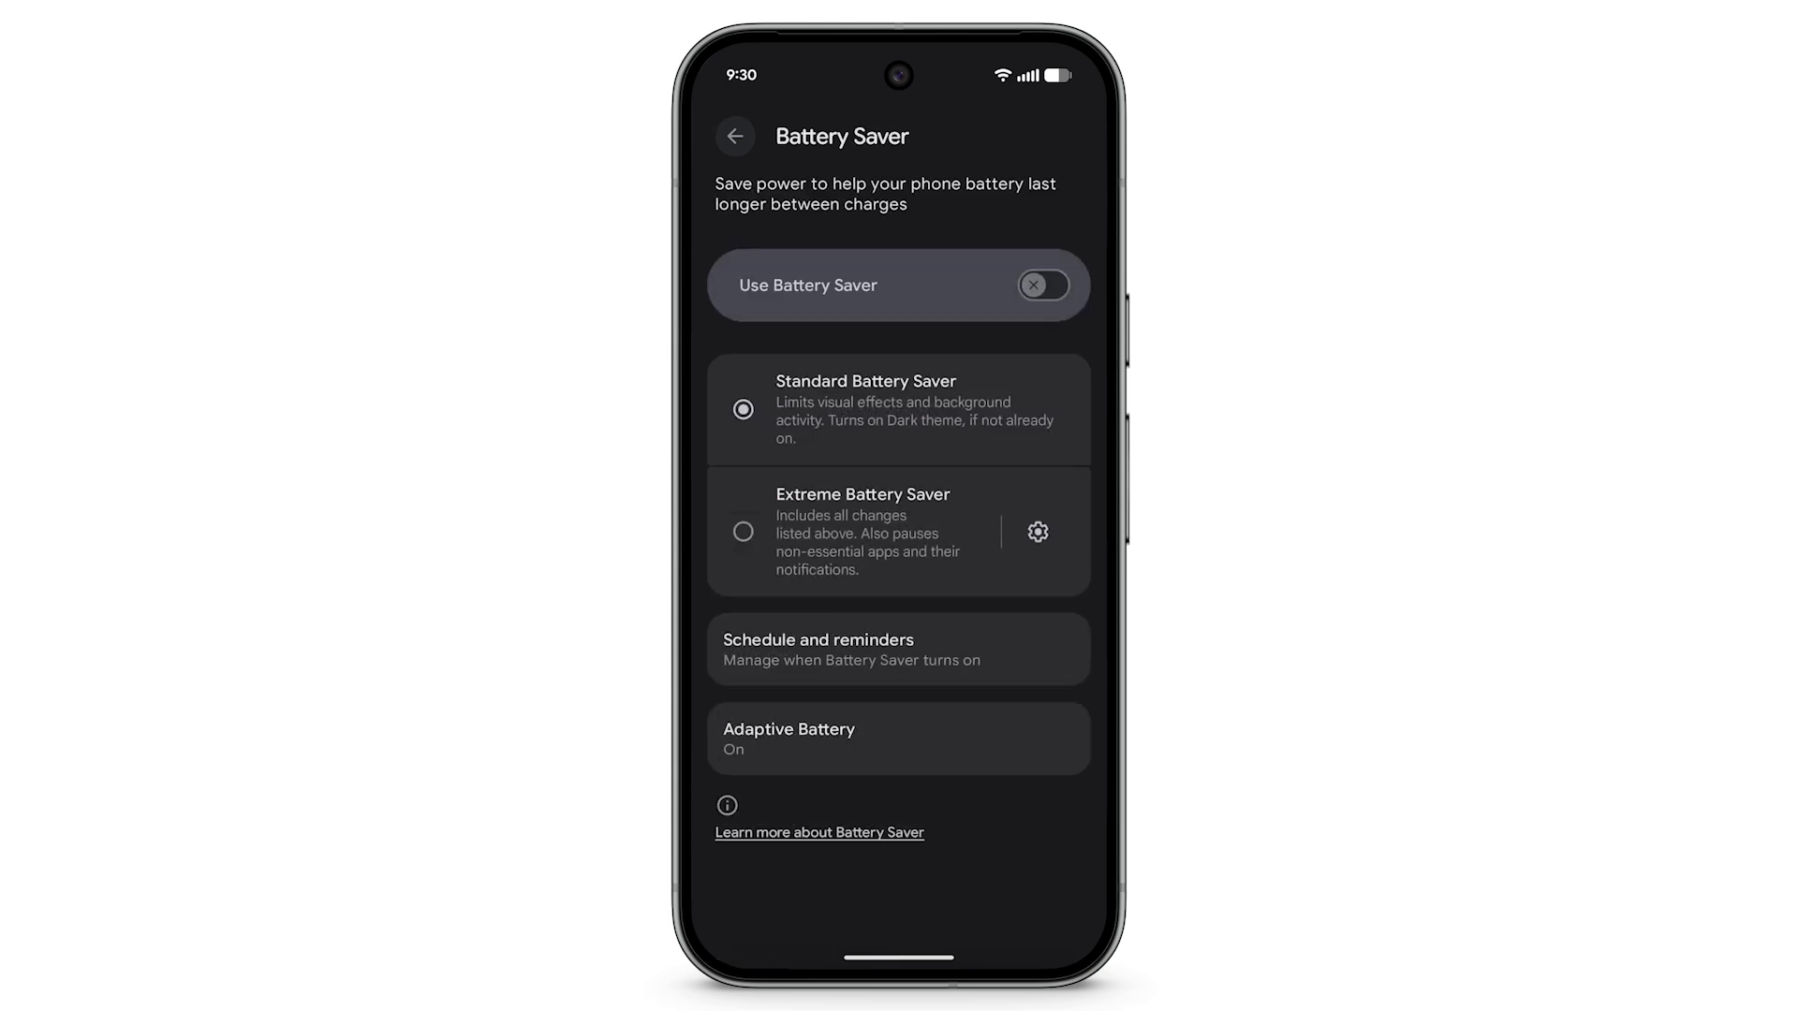
Switch on the Use Battery Saver toggle in standard mode.
{"action": "left_click", "coordinate": [1040, 285]}
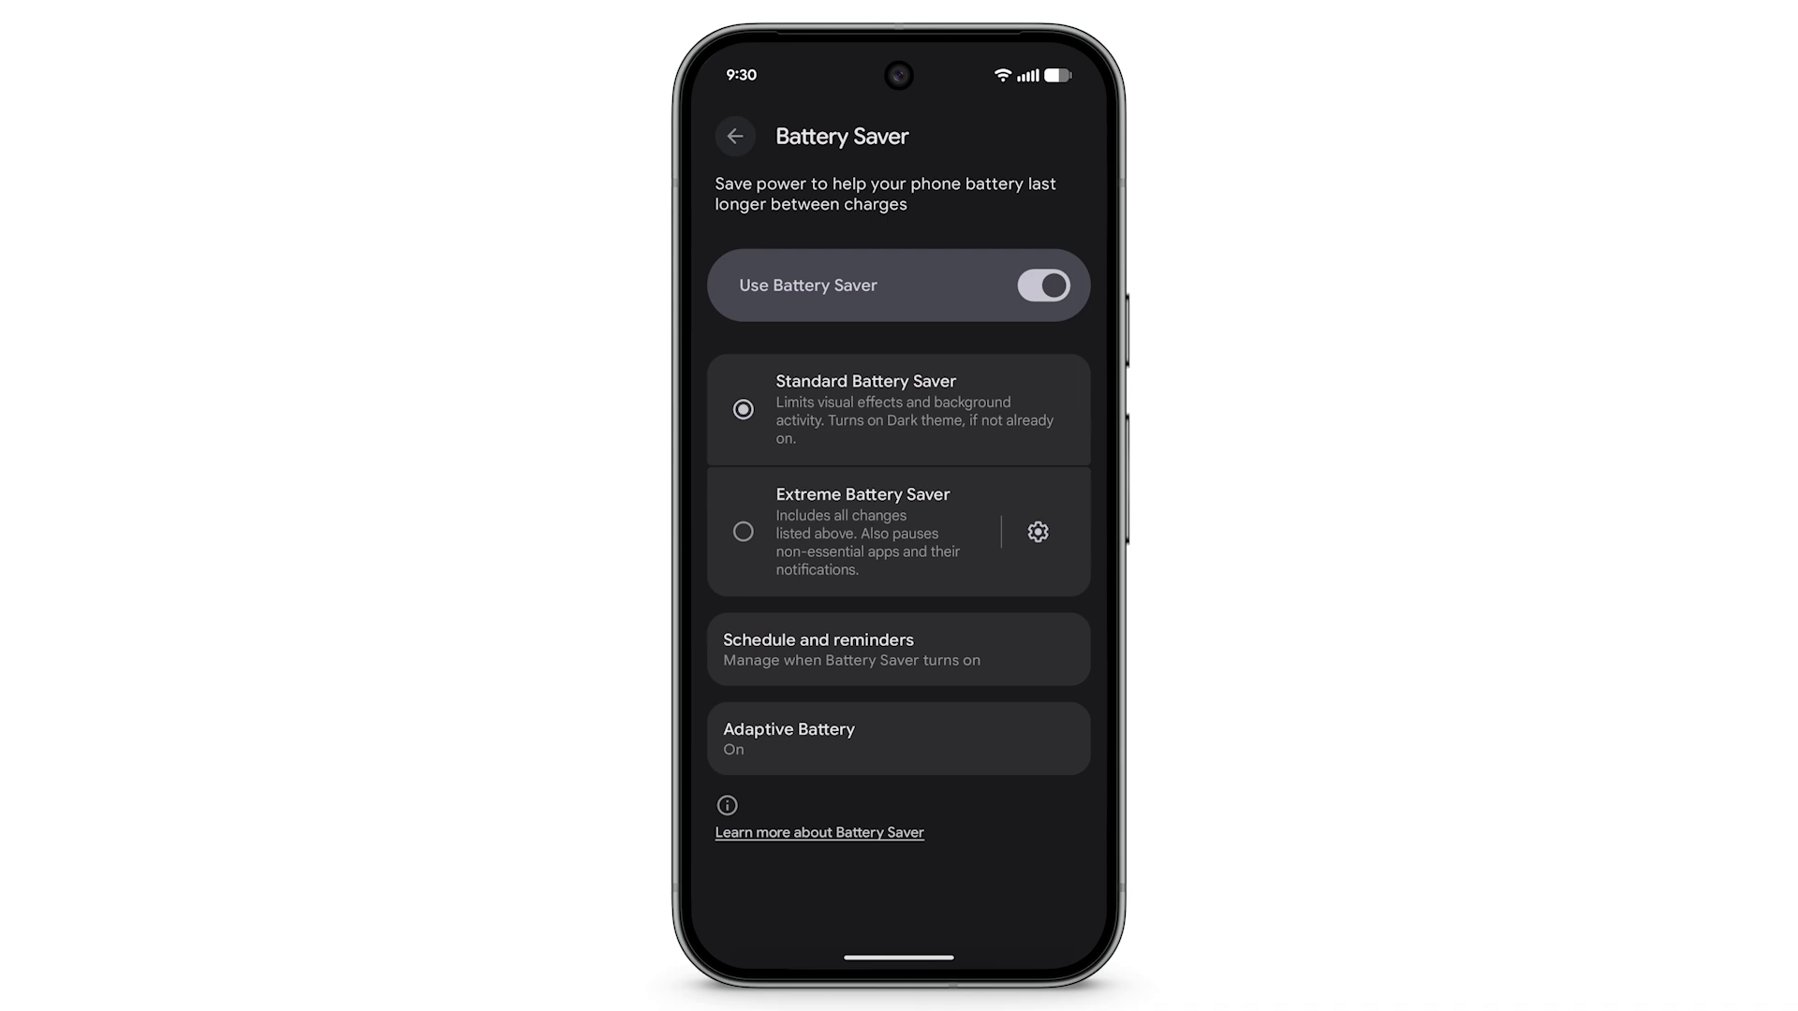
{"action": "left_click", "coordinate": [898, 649]}
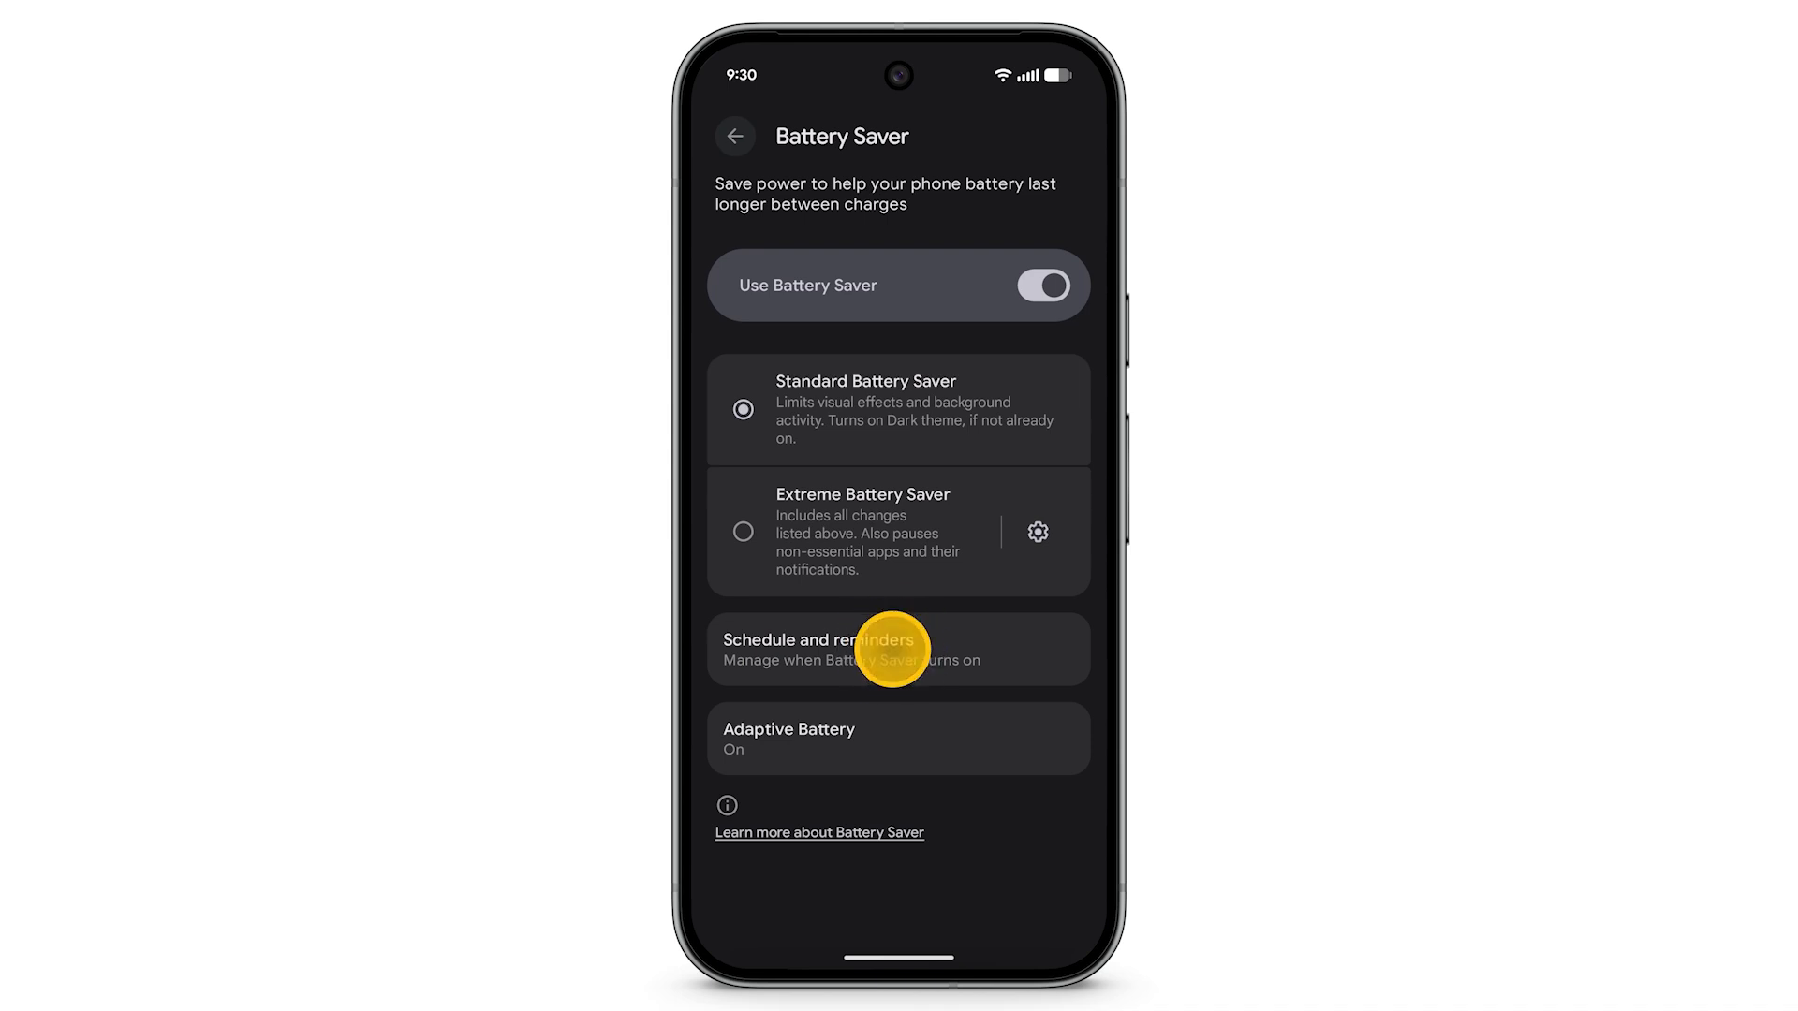
Enable Turn on based on battery level at 35% and Battery Saver reminders.
{"action": "left_click", "coordinate": [898, 648]}
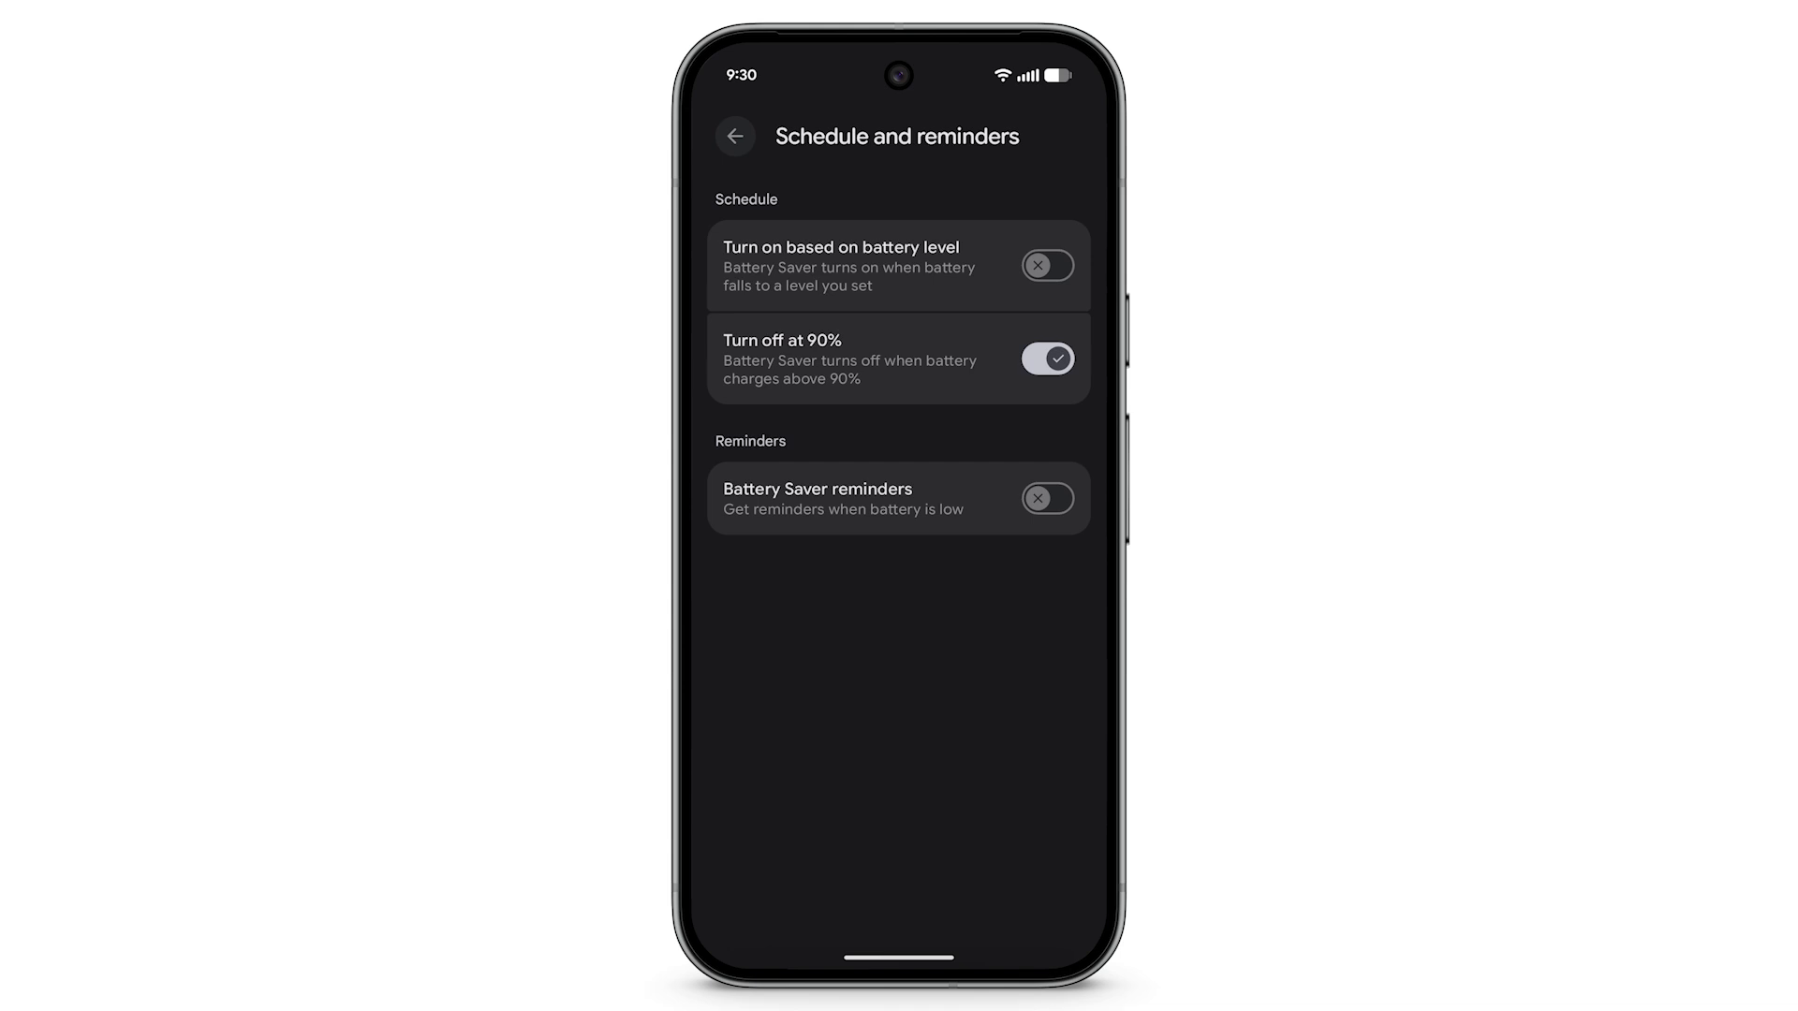
{"action": "left_click", "coordinate": [1045, 265]}
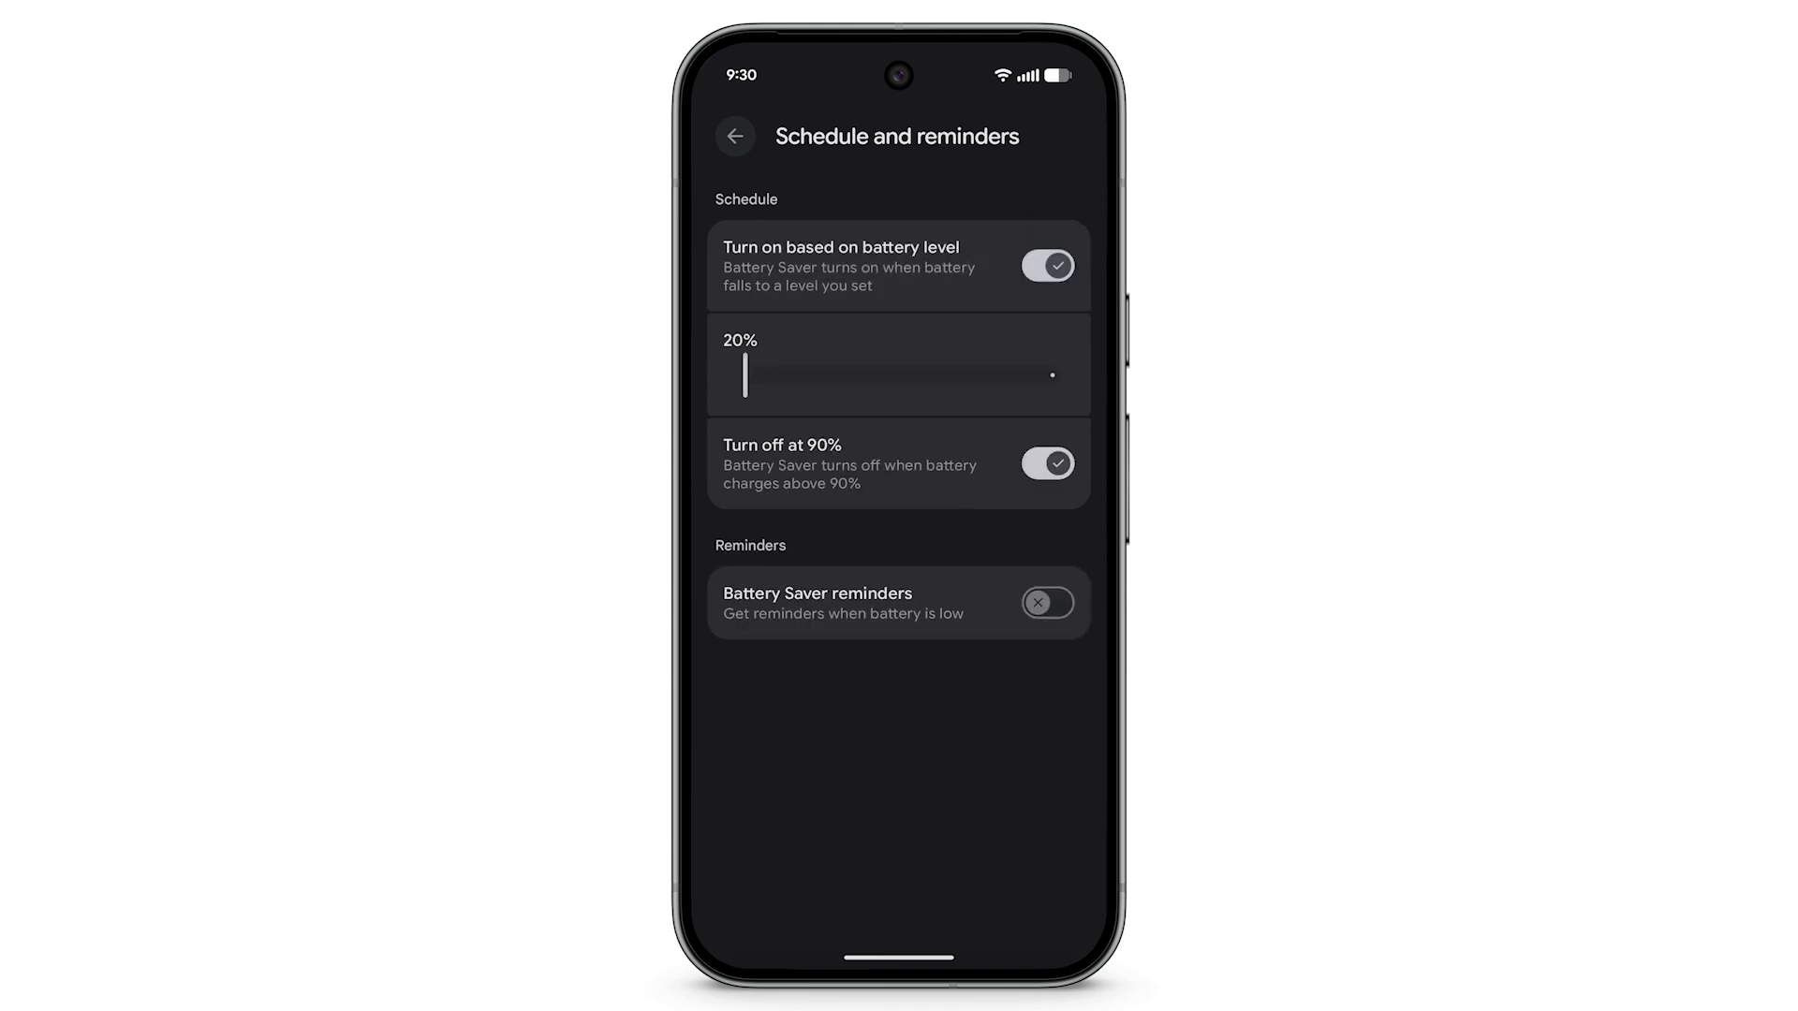
{"action": "left_click_drag", "start_coordinate": [744, 377], "coordinate": [814, 376]}
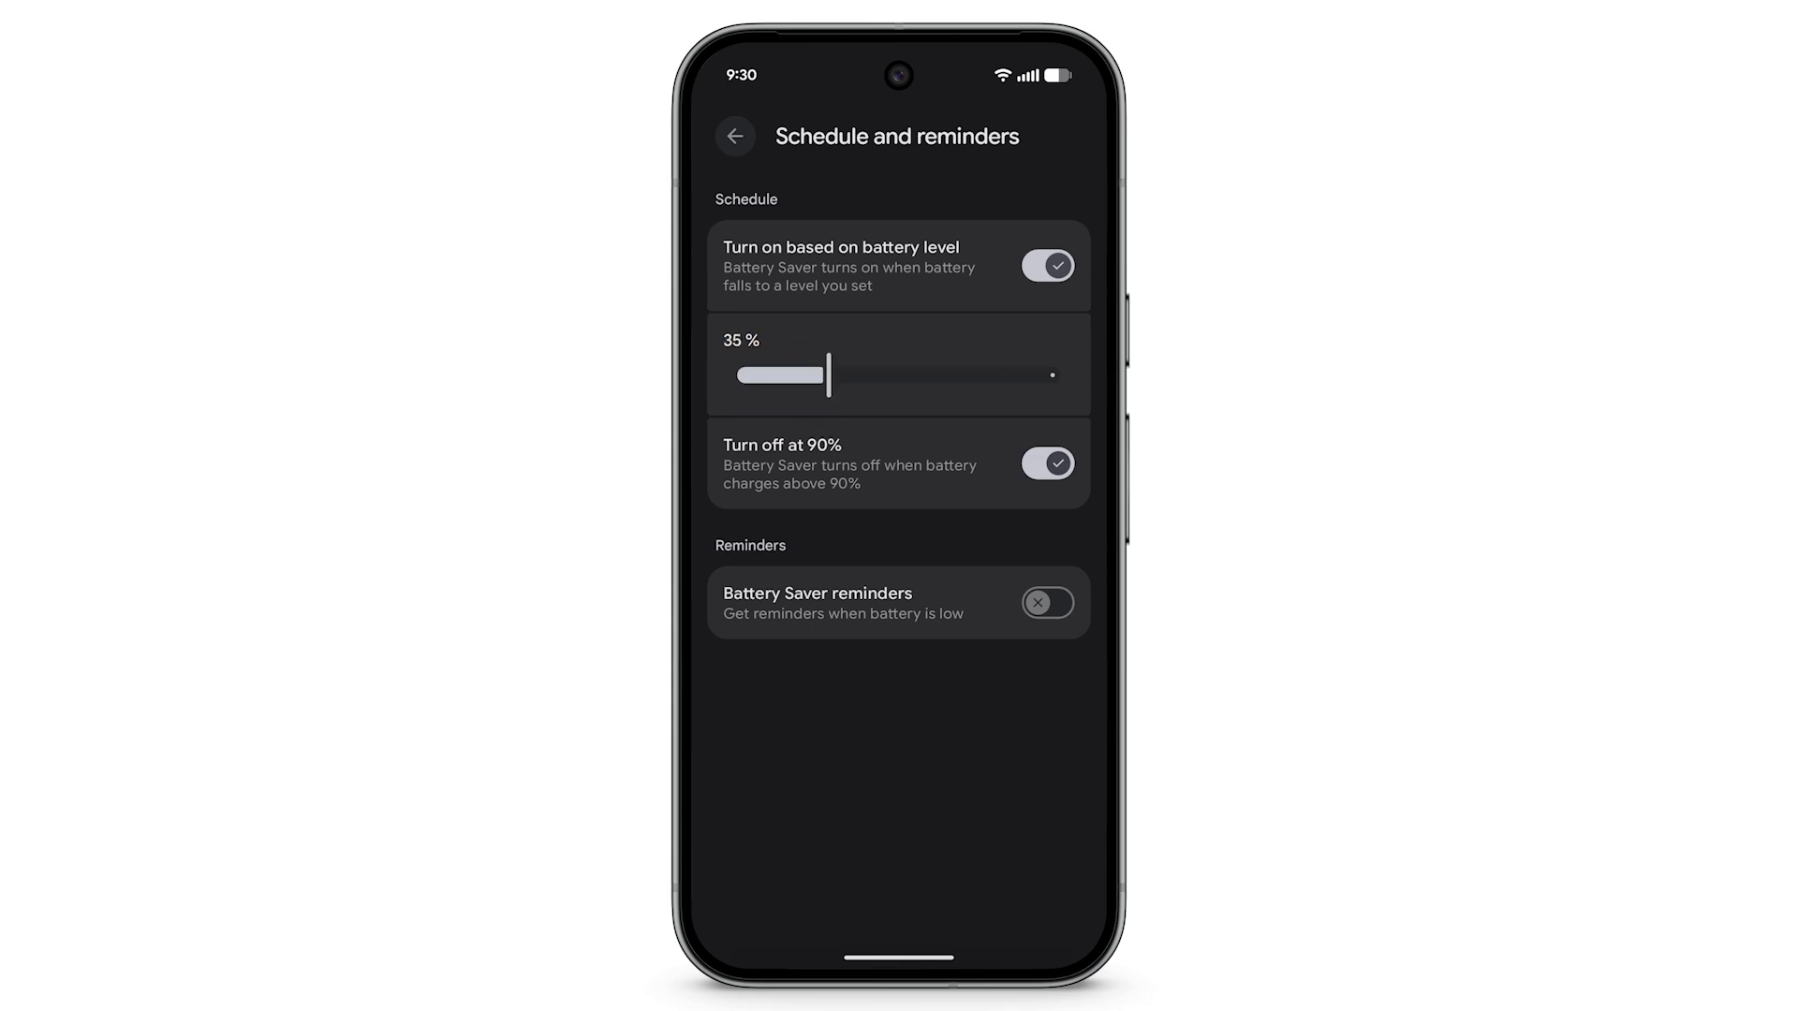
{"action": "left_click", "coordinate": [1046, 603]}
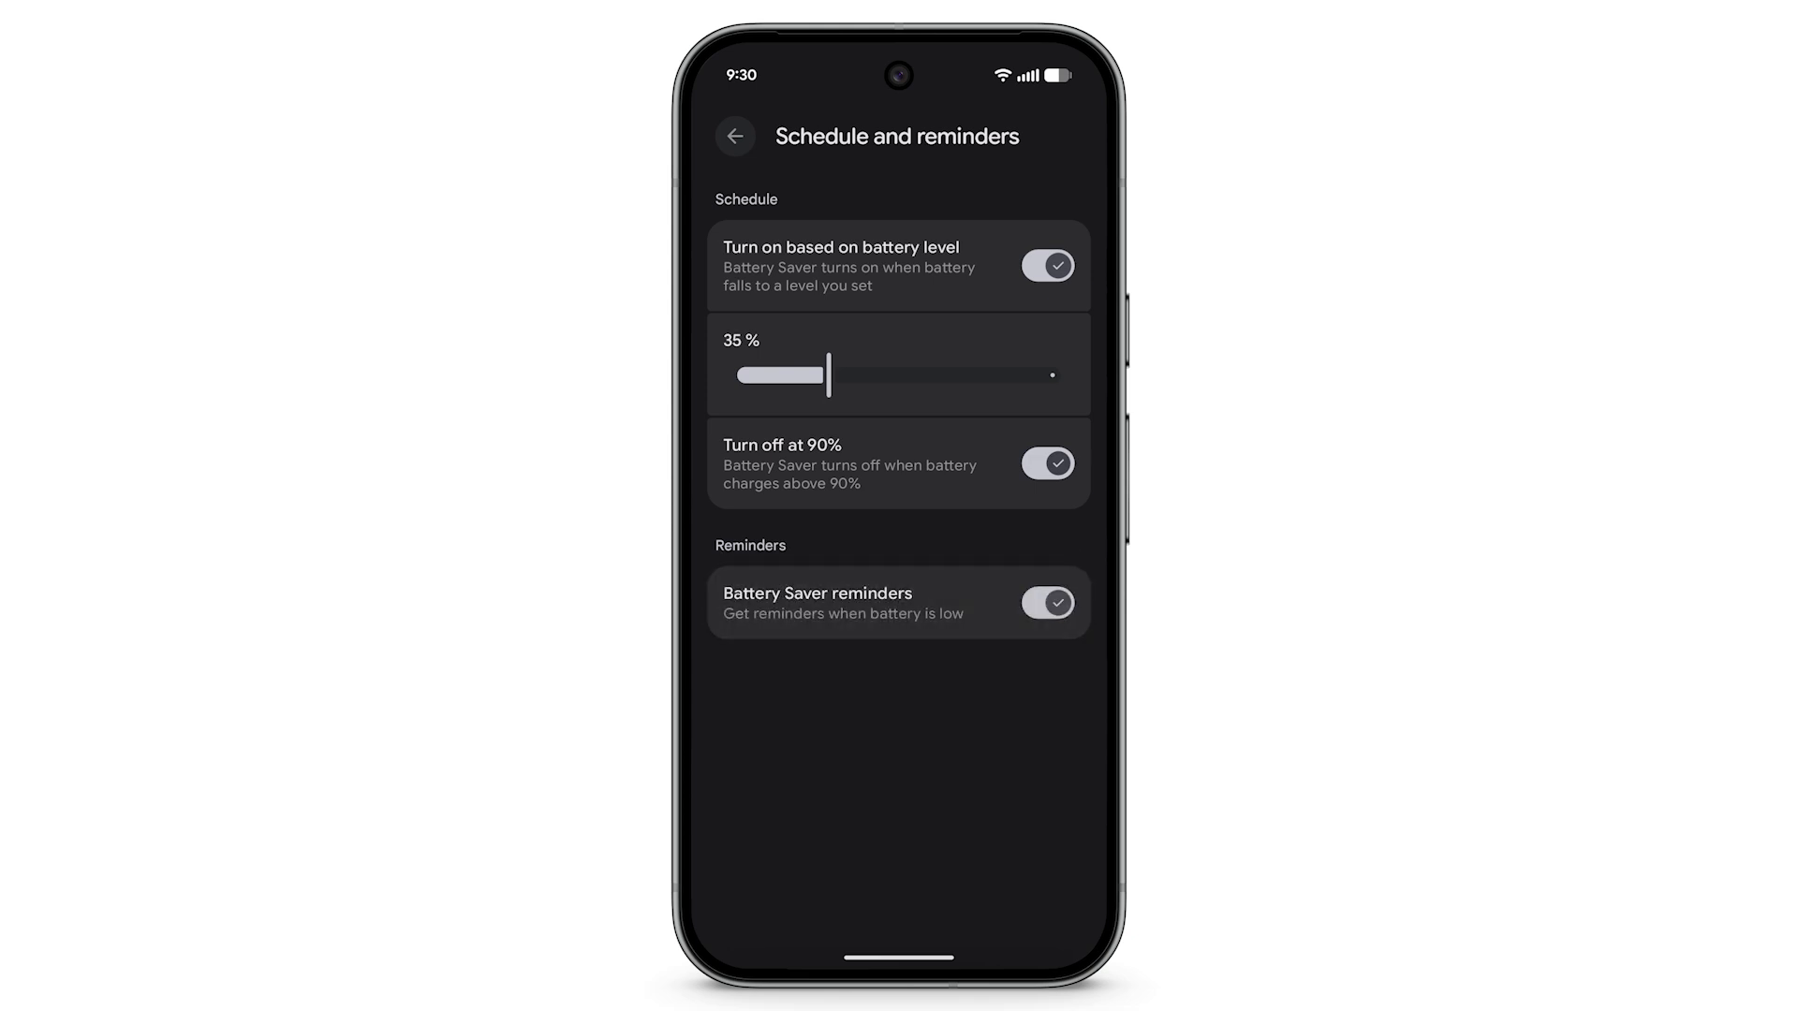
{"action": "left_click", "coordinate": [735, 137]}
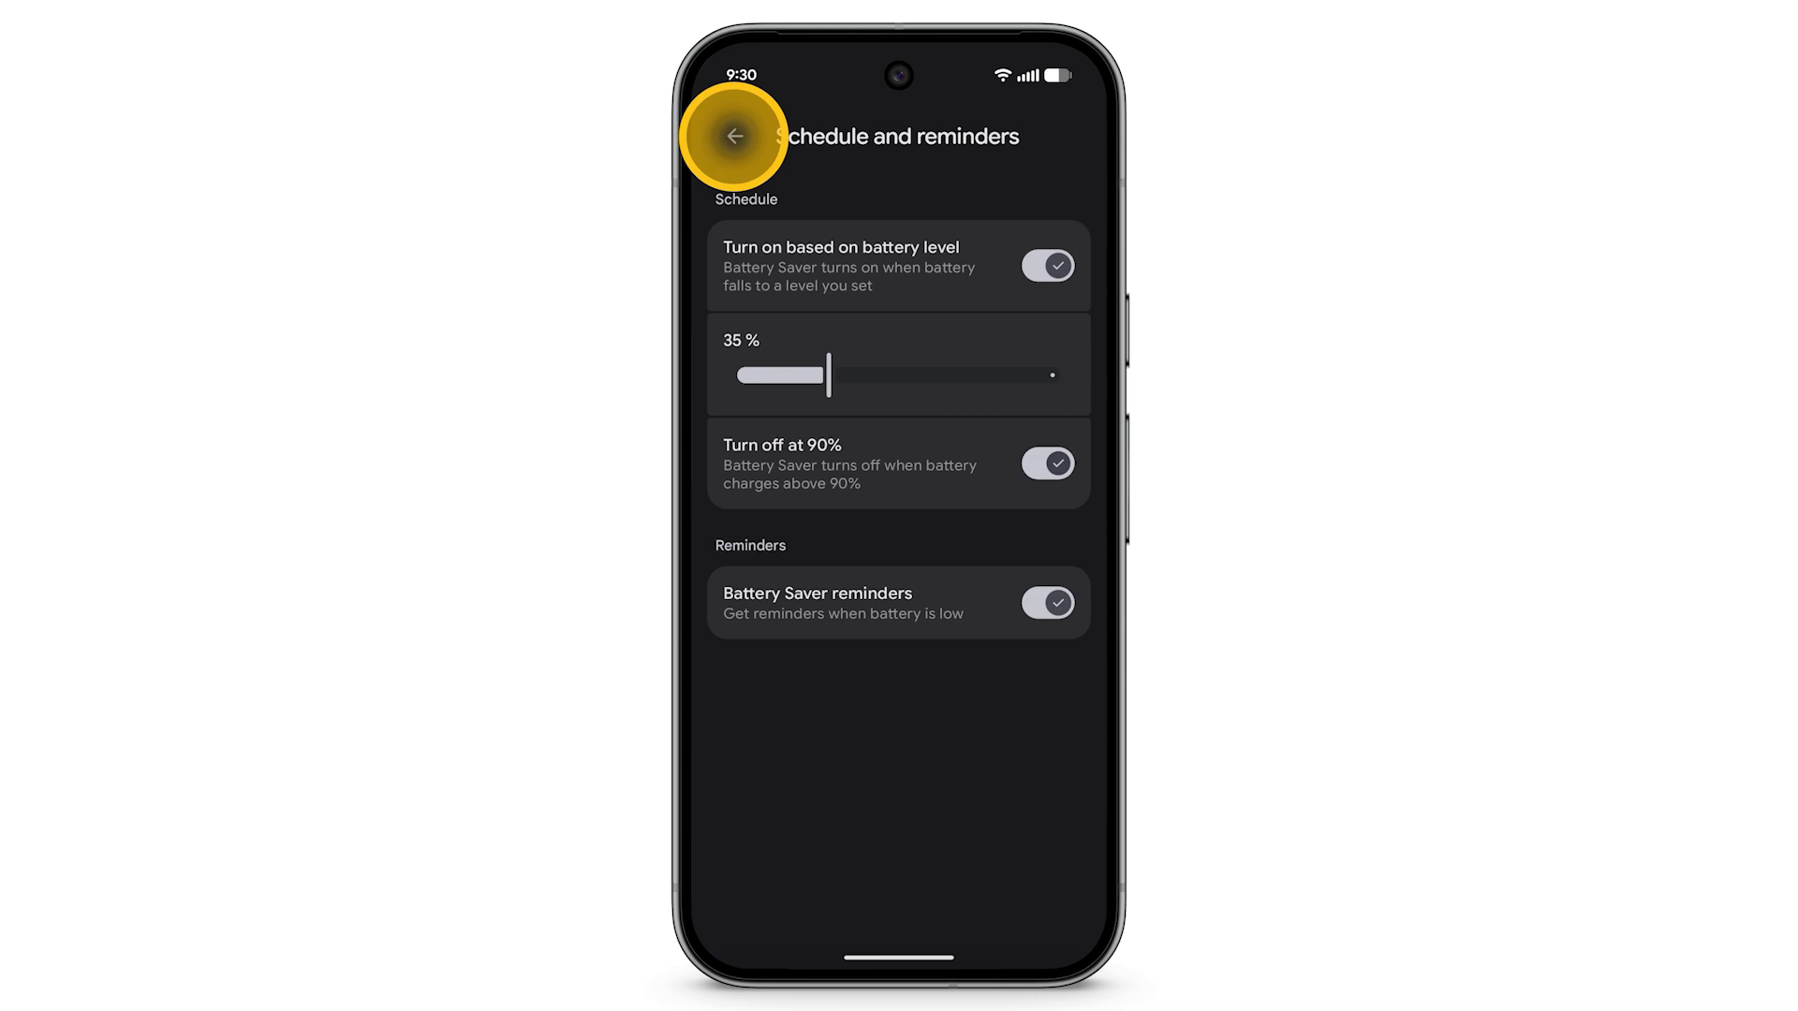
Select the Extreme Battery Saver radio button on the Battery Saver page.
{"action": "left_click", "coordinate": [734, 136]}
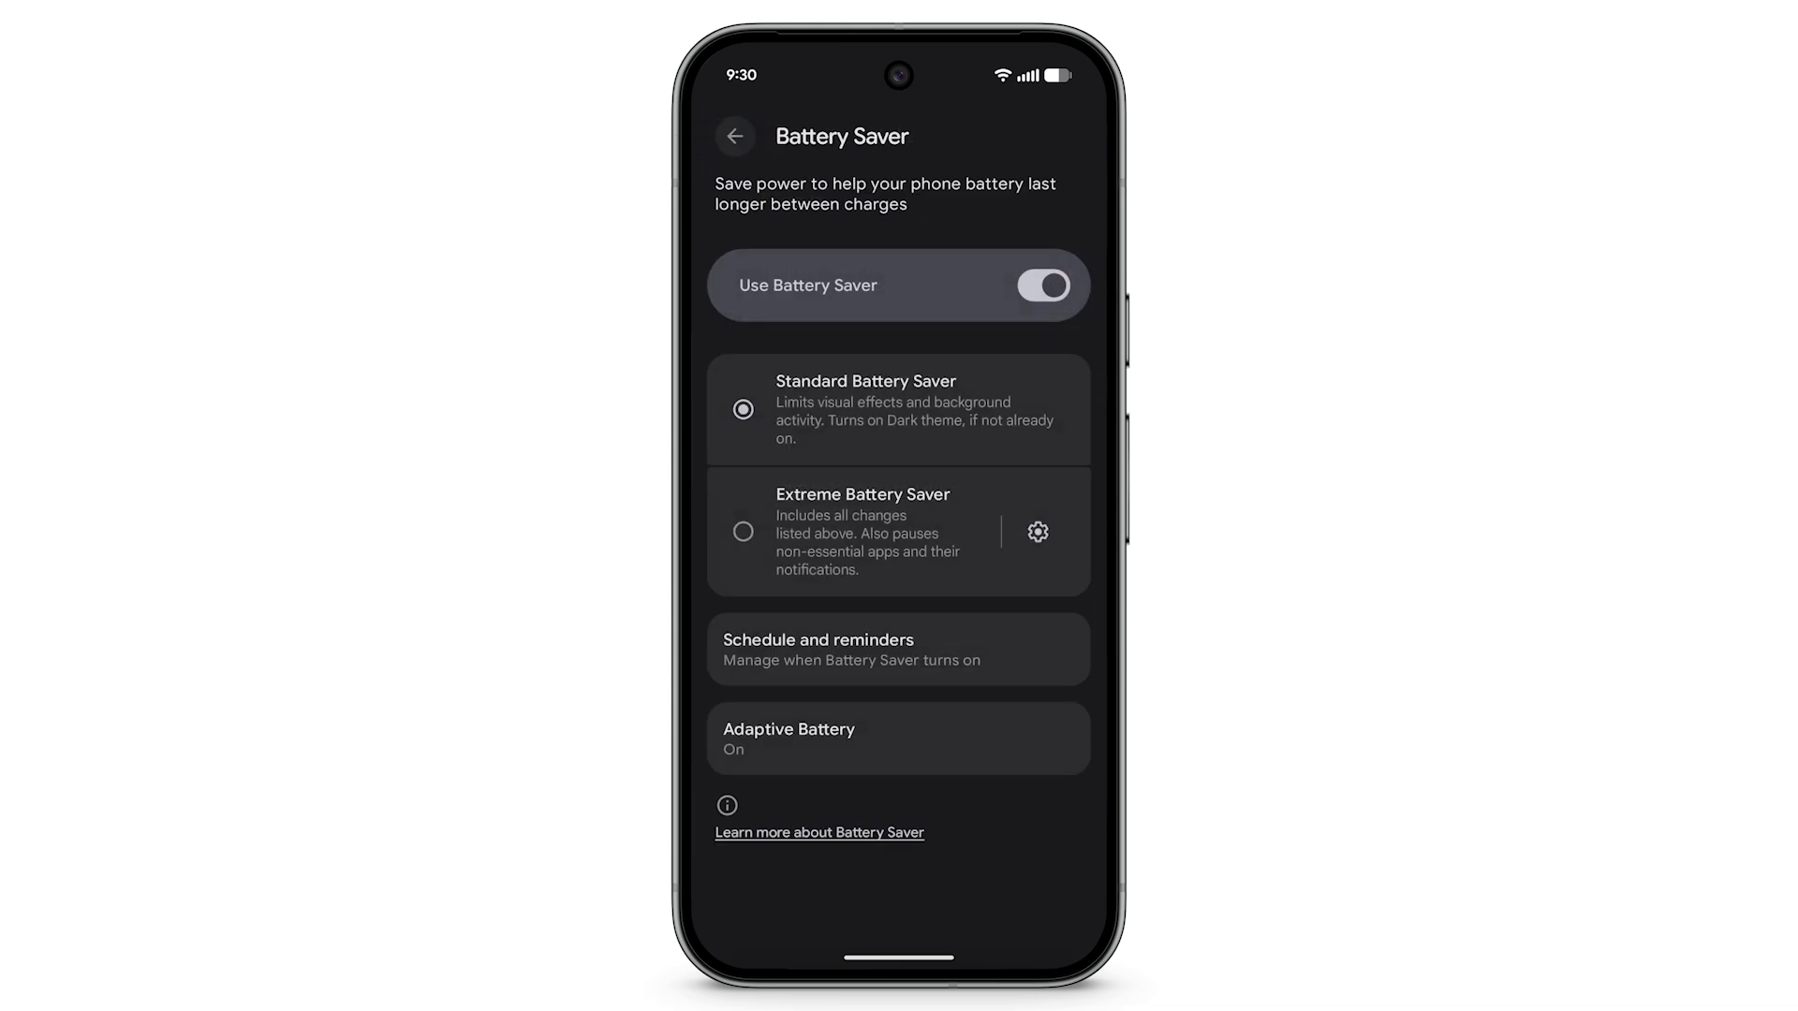
{"action": "left_click", "coordinate": [742, 531]}
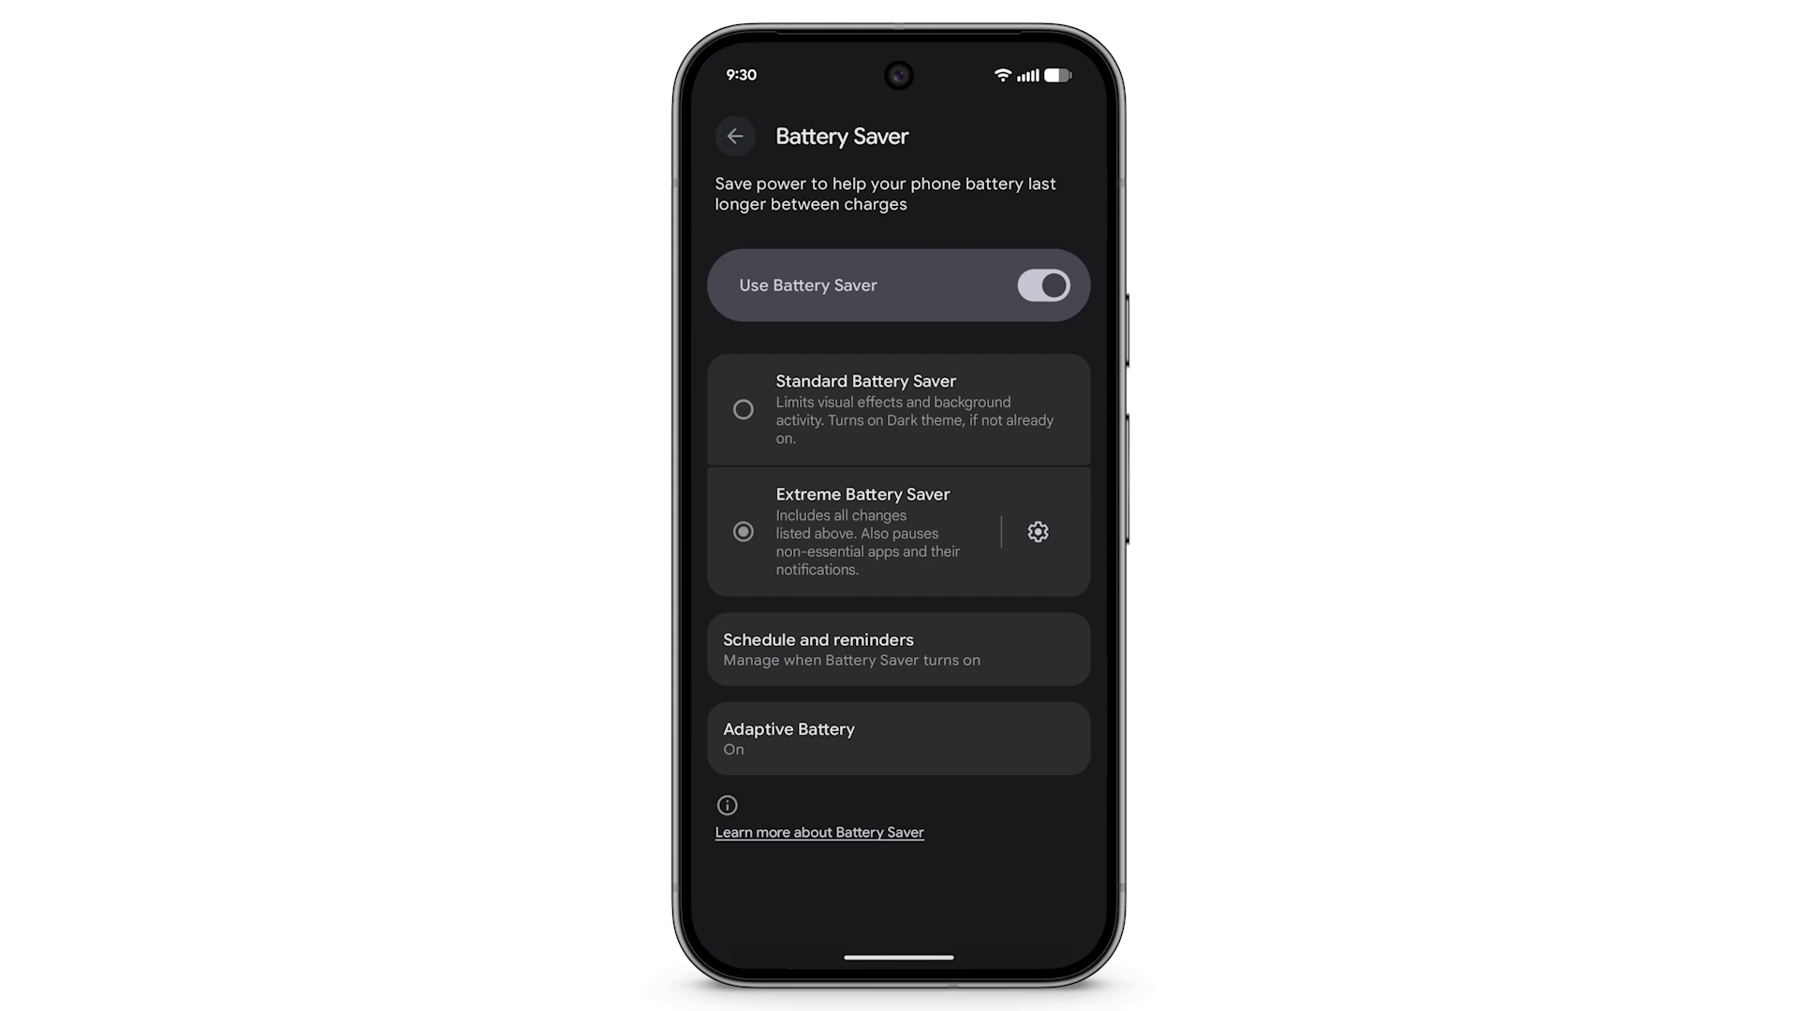